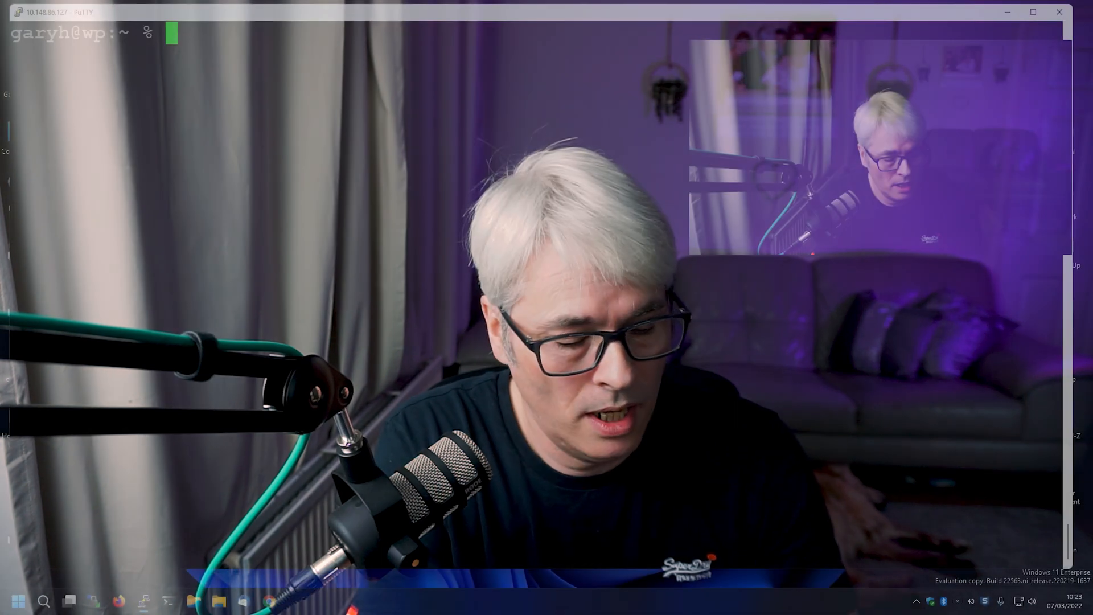
# Become root with su - and run pkg install pico-alpine nginx php74 wordpress
pyautogui.write('su -')
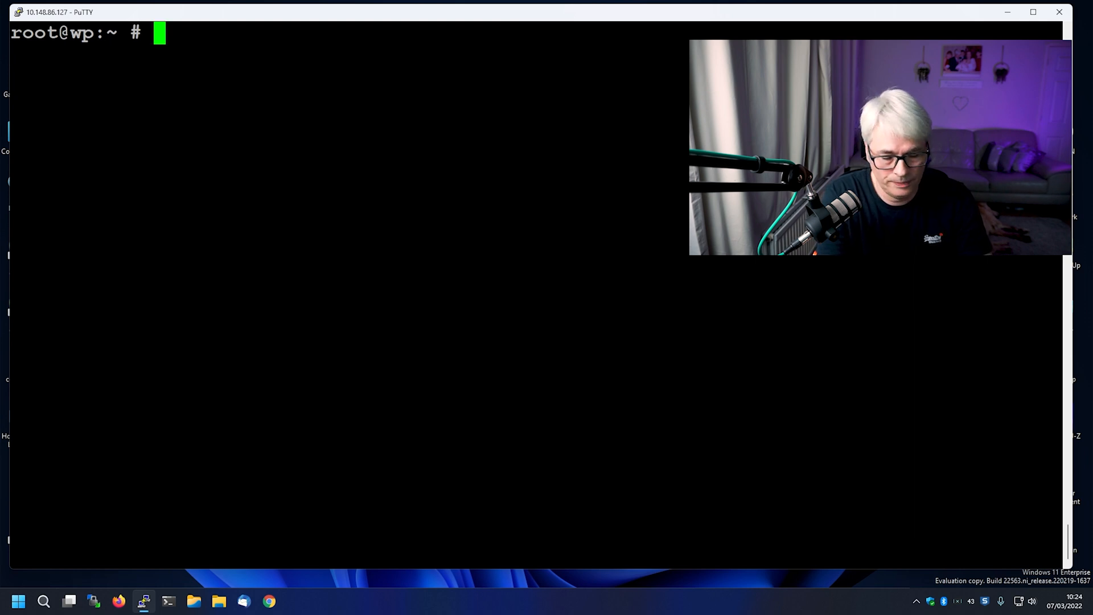
pyautogui.write('pkg inst')
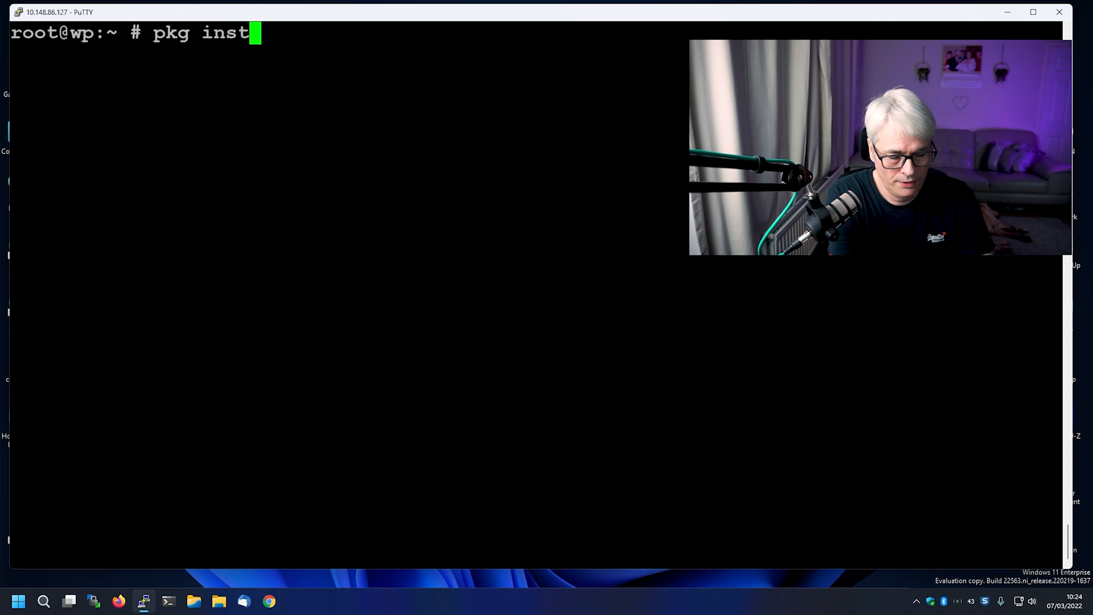
pyautogui.write('all pico-a')
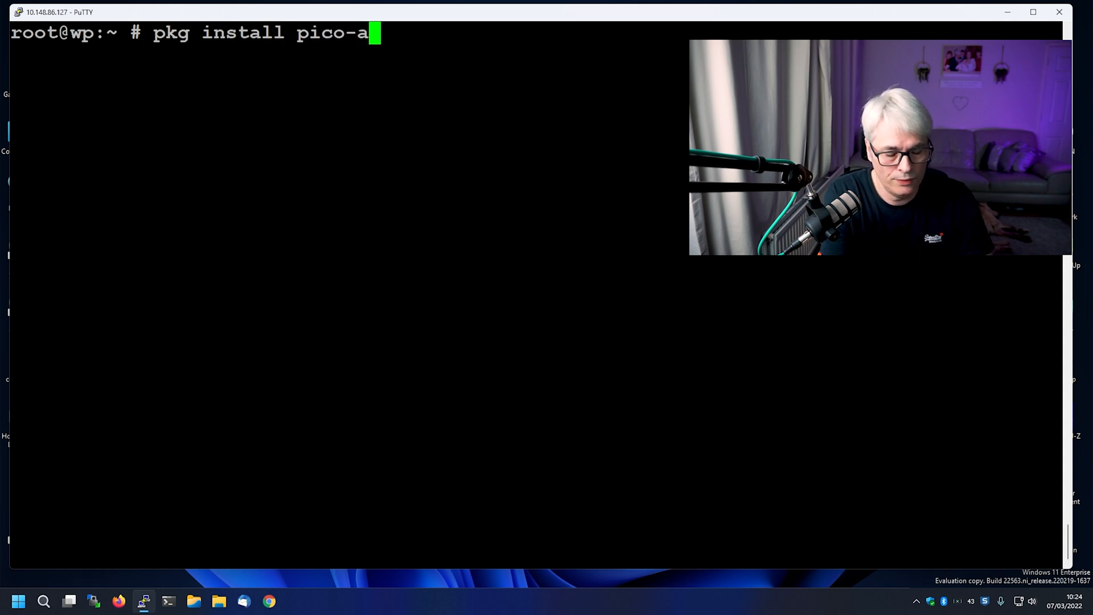
pyautogui.write('lpine')
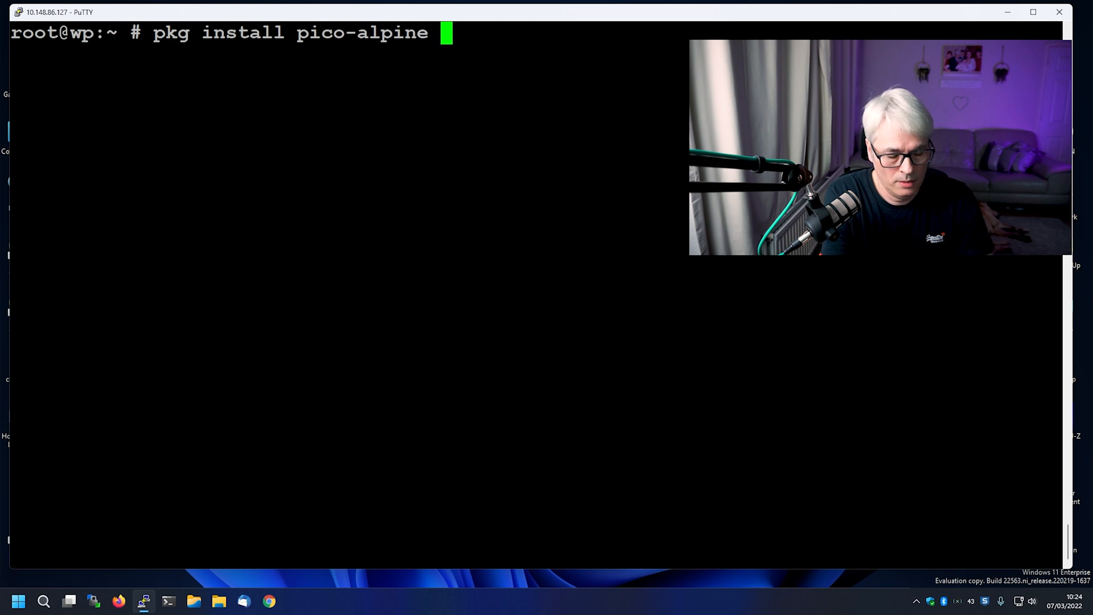
pyautogui.write('ngin')
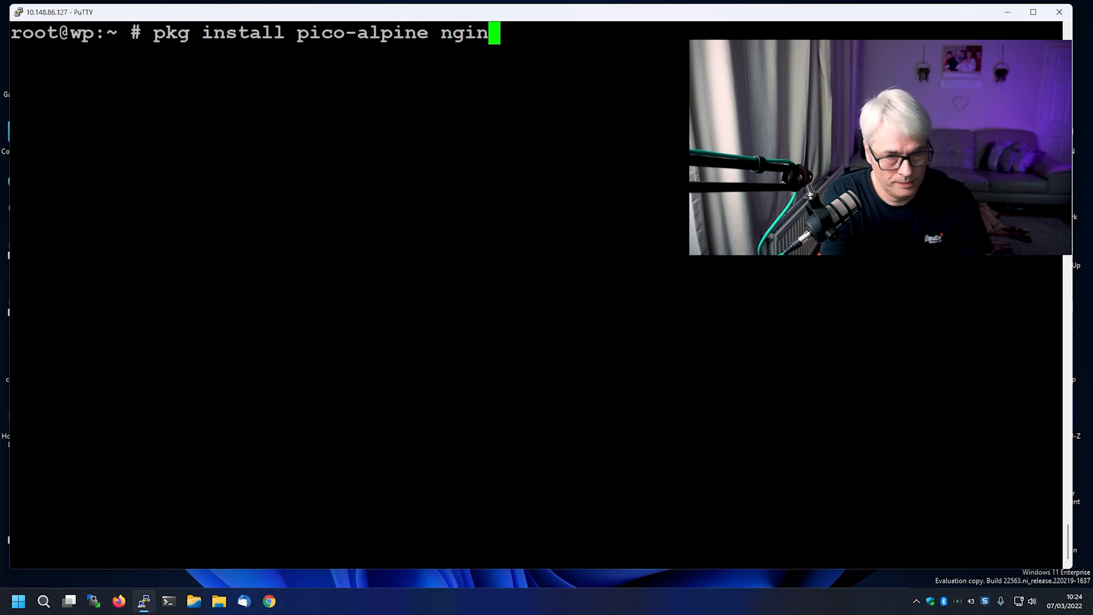
pyautogui.write('x')
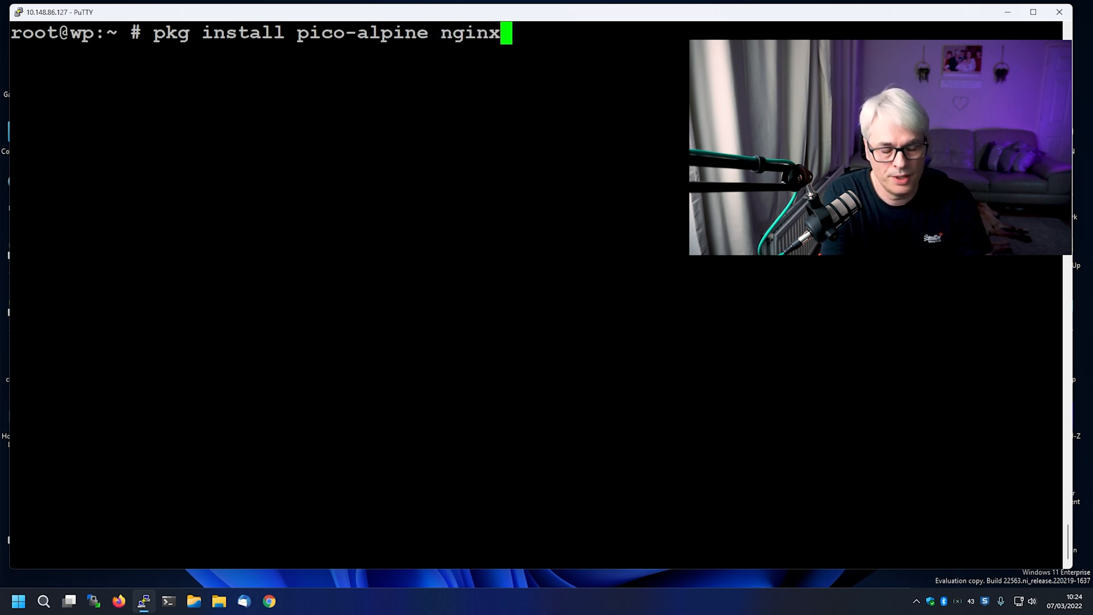
pyautogui.write('php')
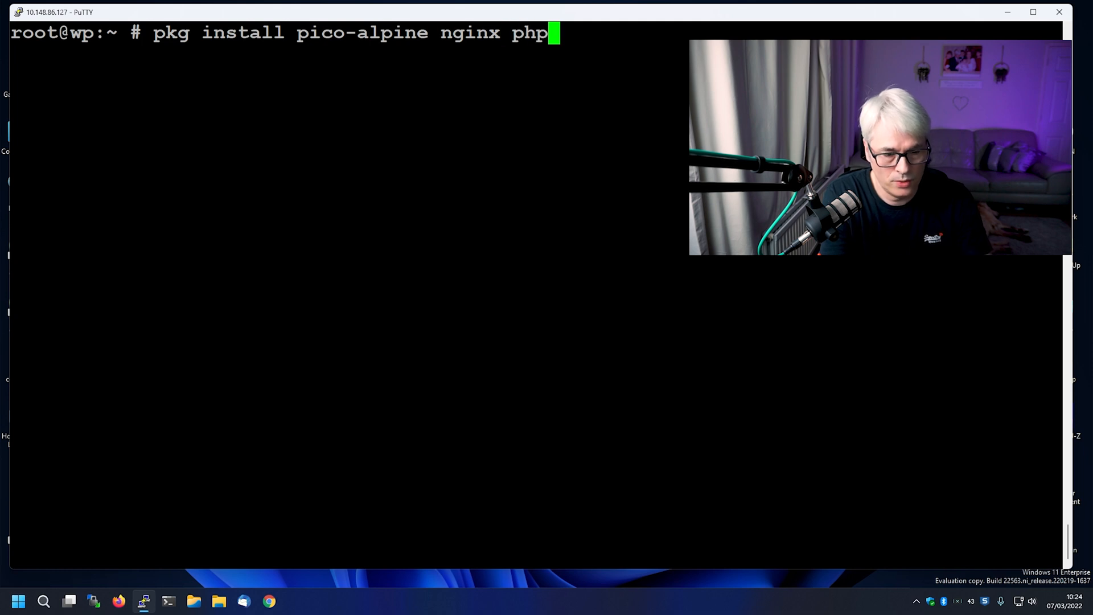
pyautogui.write('74')
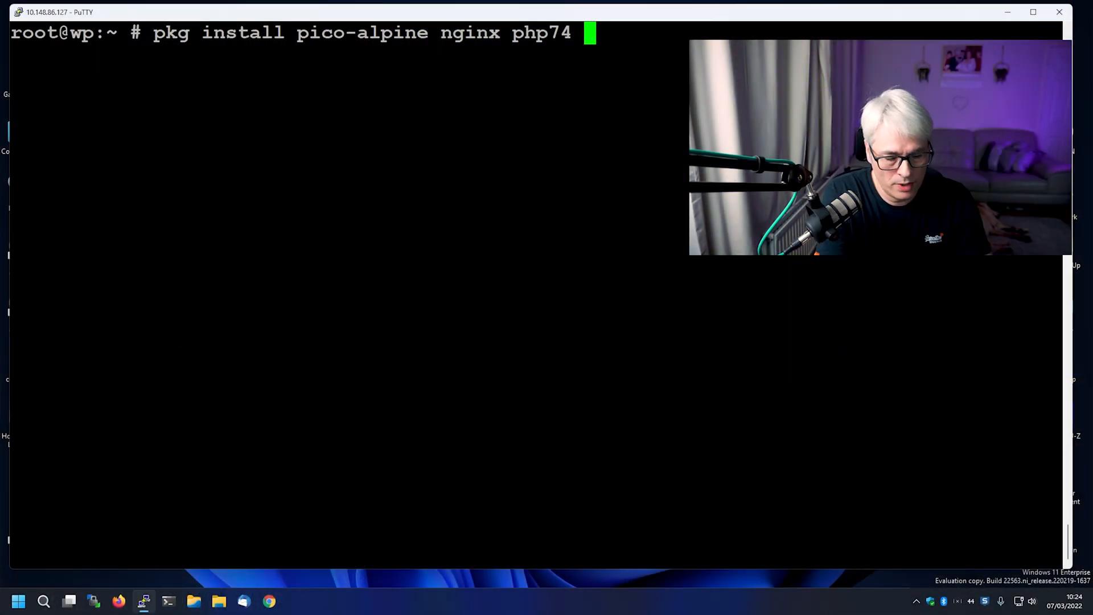
pyautogui.write('wor')
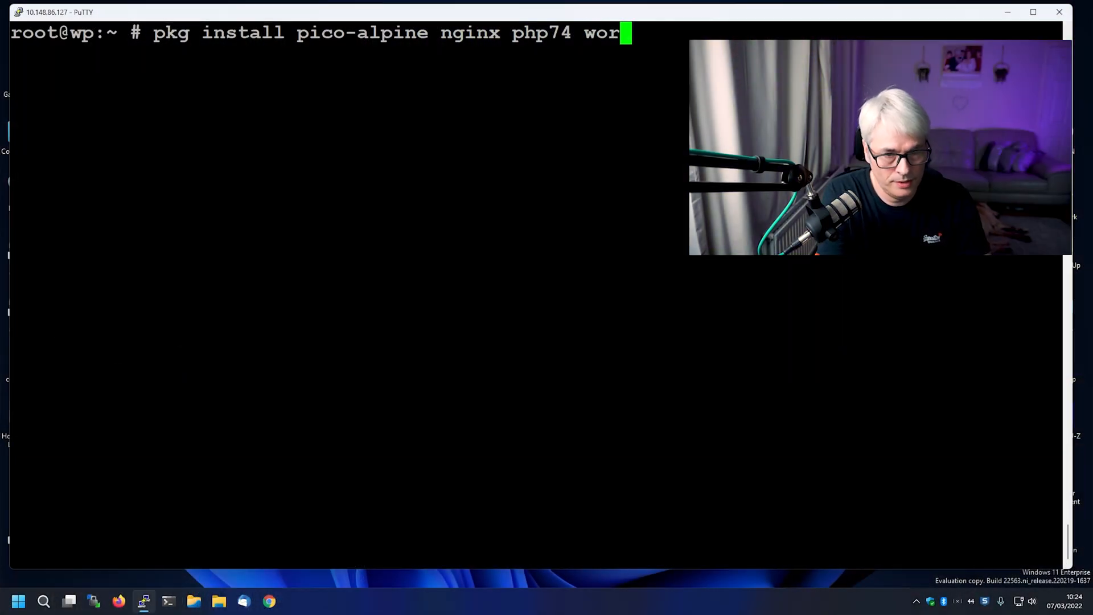
pyautogui.write('dpress')
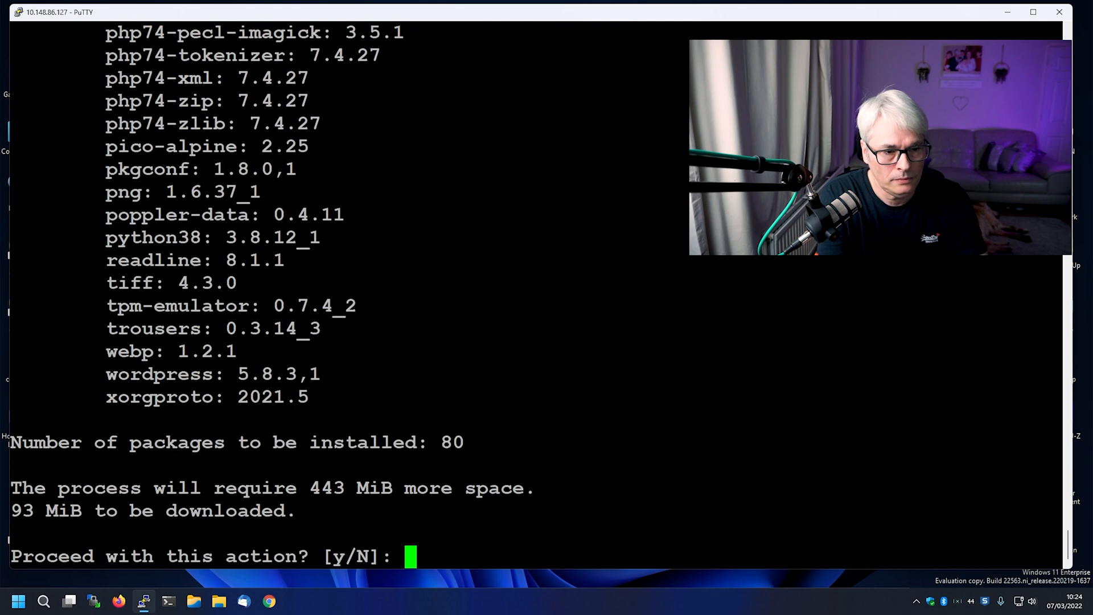
# Confirm the 80-package install with y, let it finish, then clear the terminal
pyautogui.write('y')
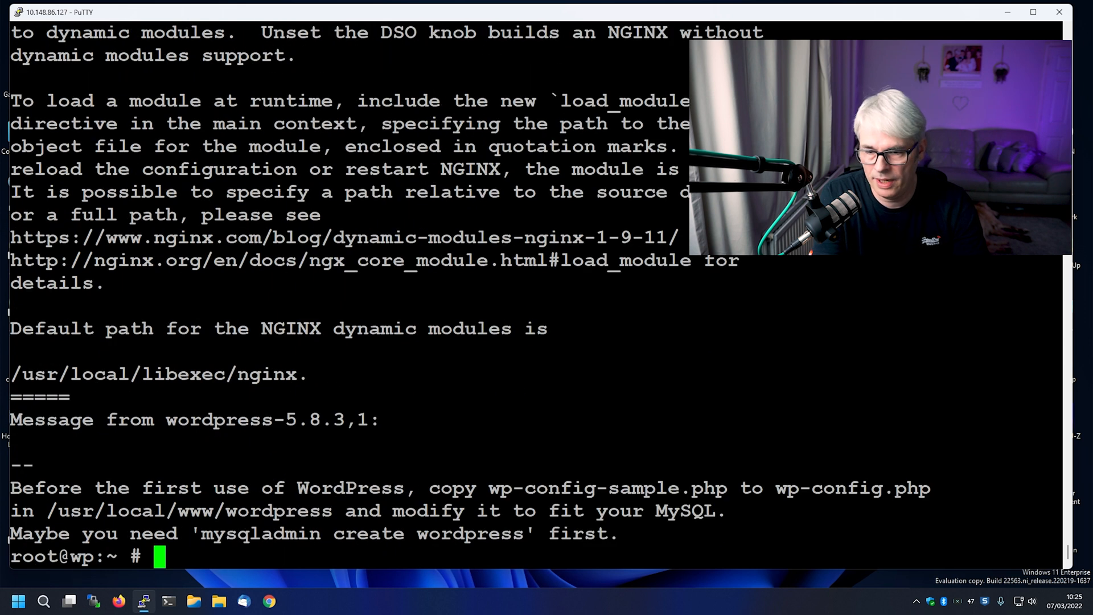
pyautogui.write('clea')
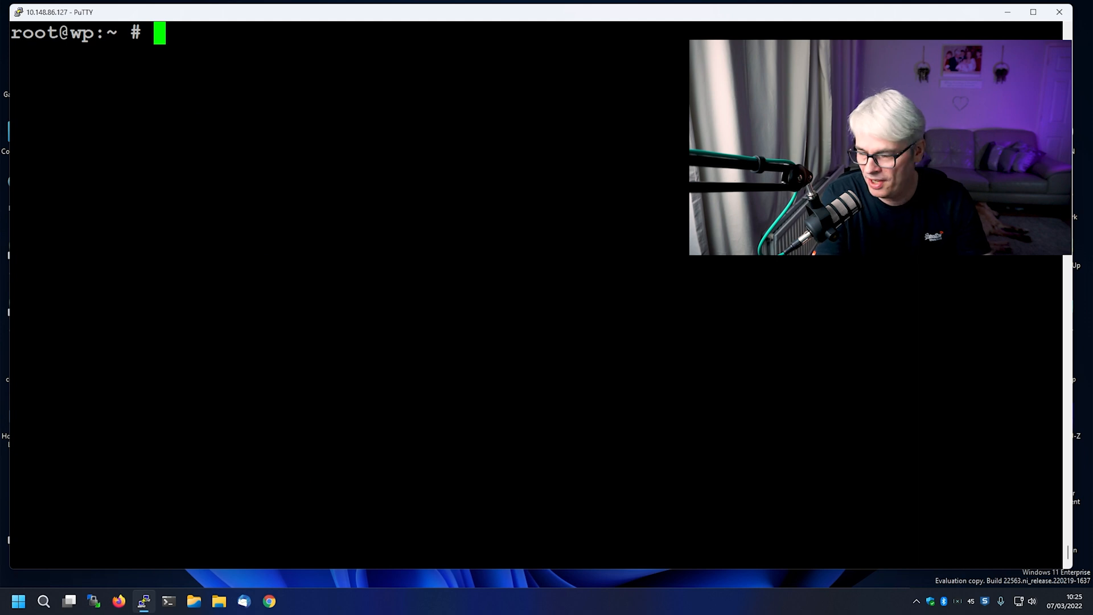
# In /usr/local/etc/nginx, edit nginx.conf to include conf.d/*.conf and save it (122 lines)
pyautogui.write('cd /usr/lo')
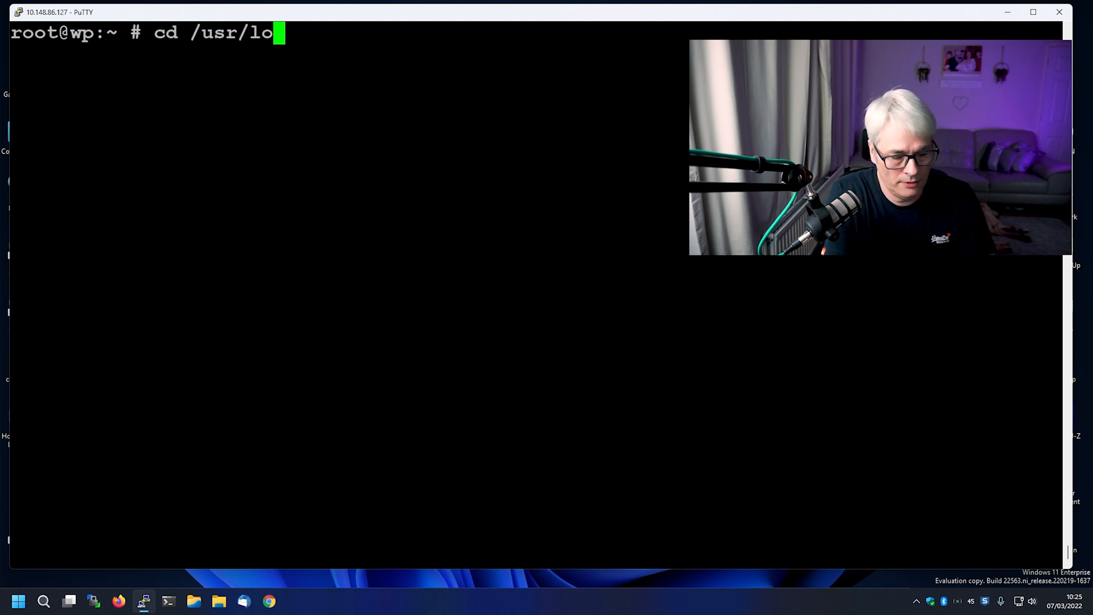
pyautogui.write('cal/etc/nginx/')
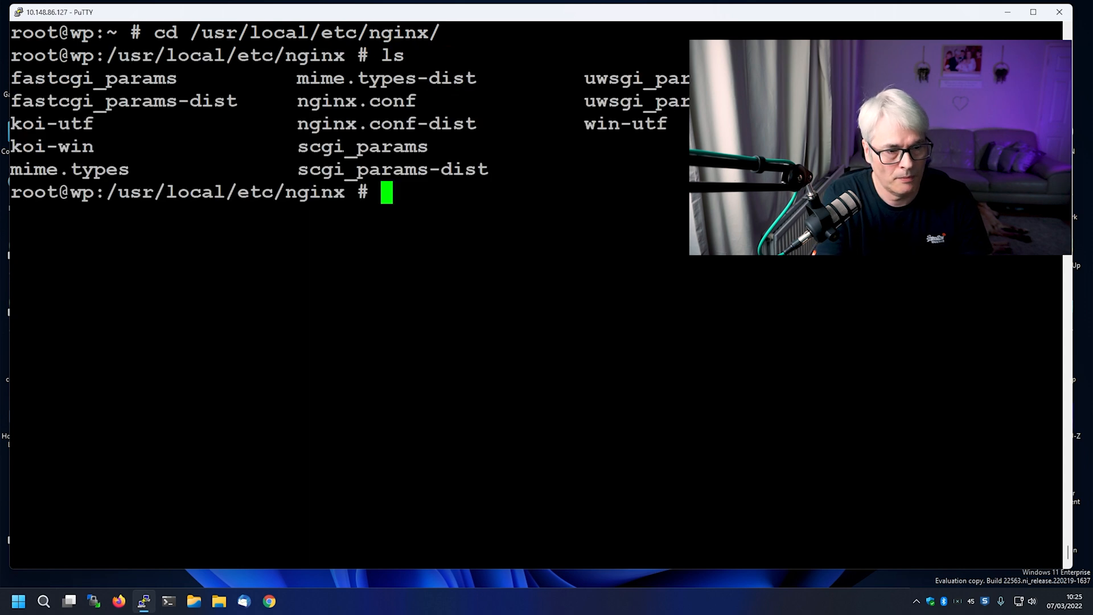
pyautogui.write('pico -w')
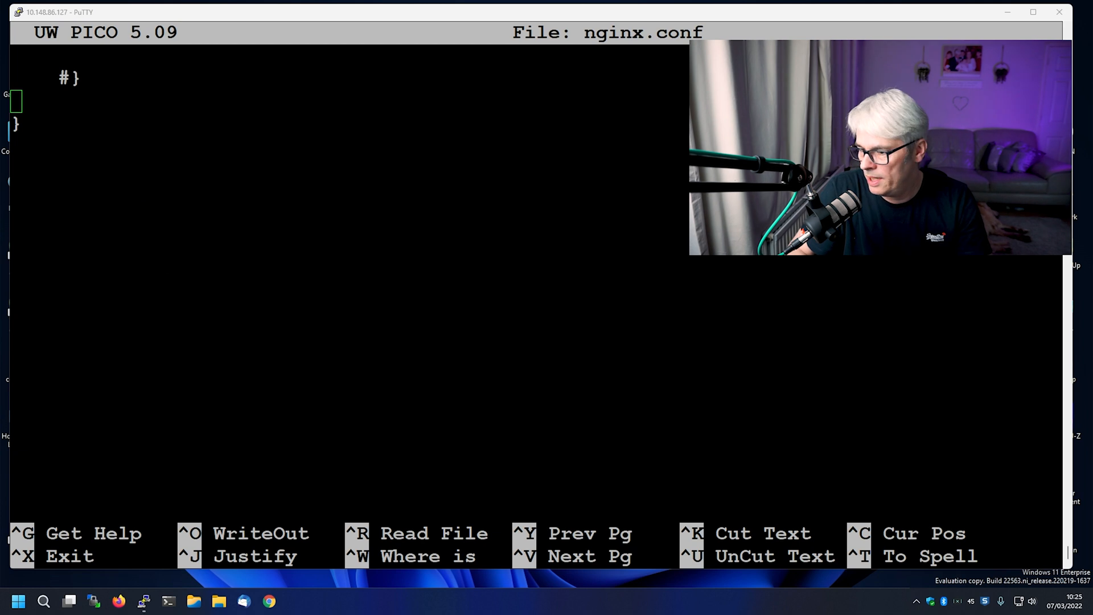
pyautogui.press('ctrl+x')
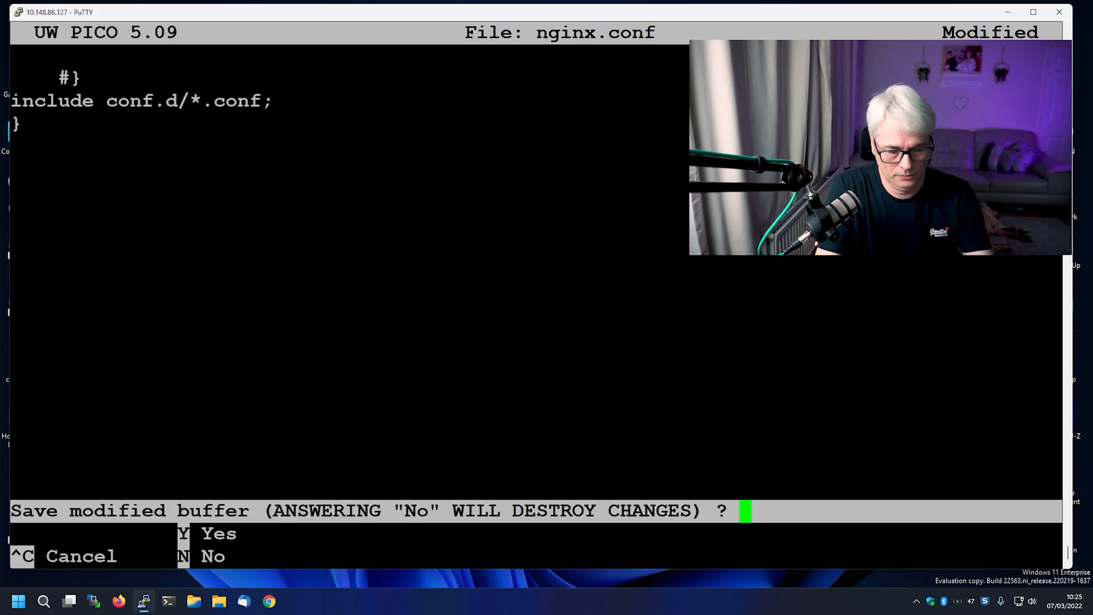
pyautogui.press('y')
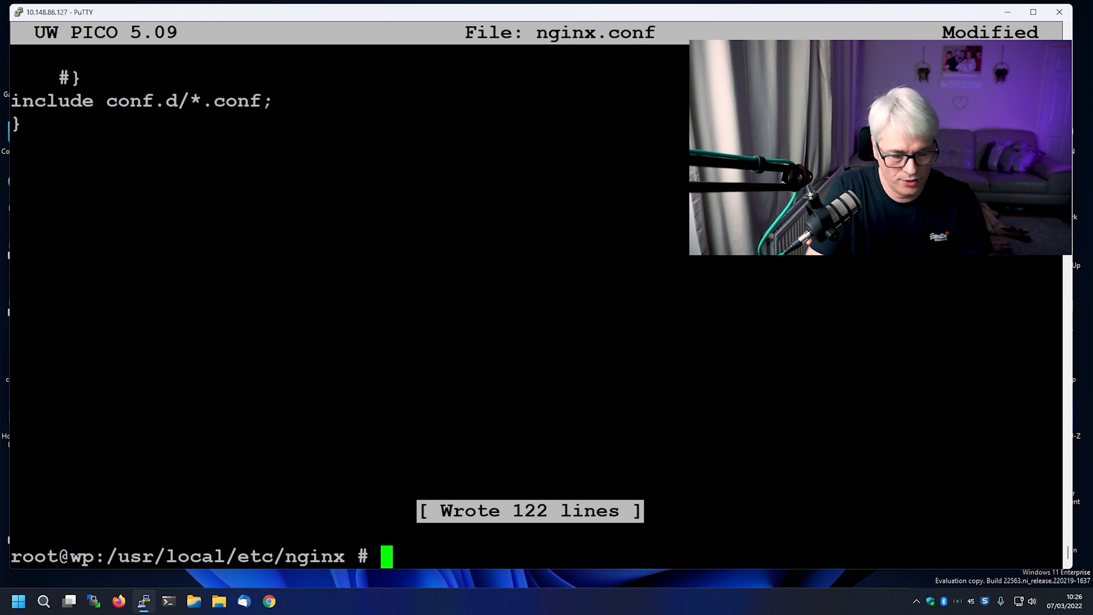
# Create a conf.d directory under the nginx config and move into it
pyautogui.write('mk')
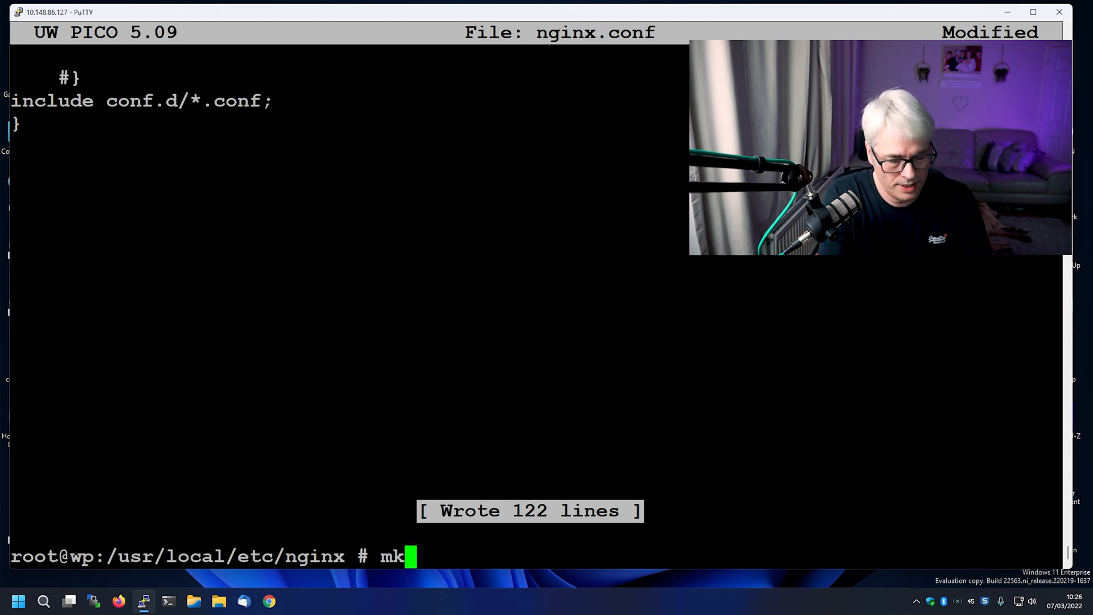
pyautogui.write('d')
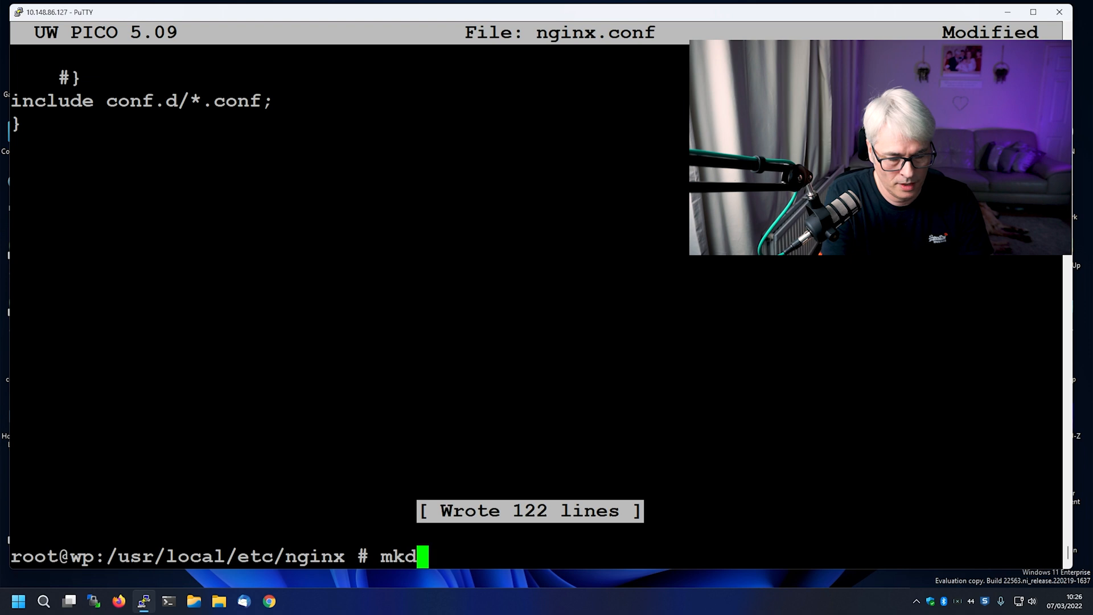
pyautogui.write('ir')
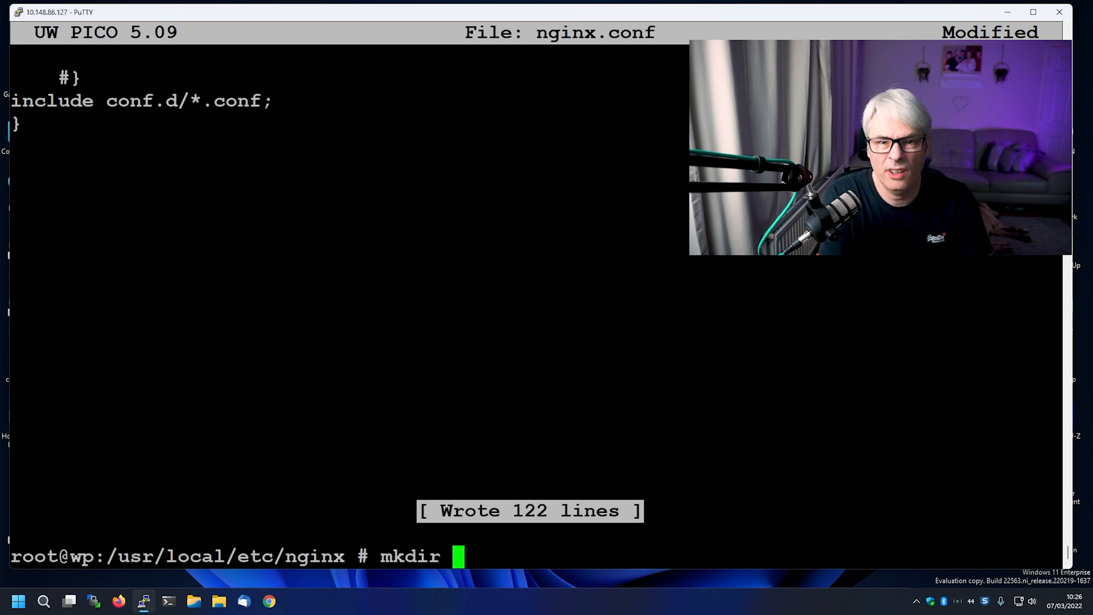
pyautogui.write('conf.')
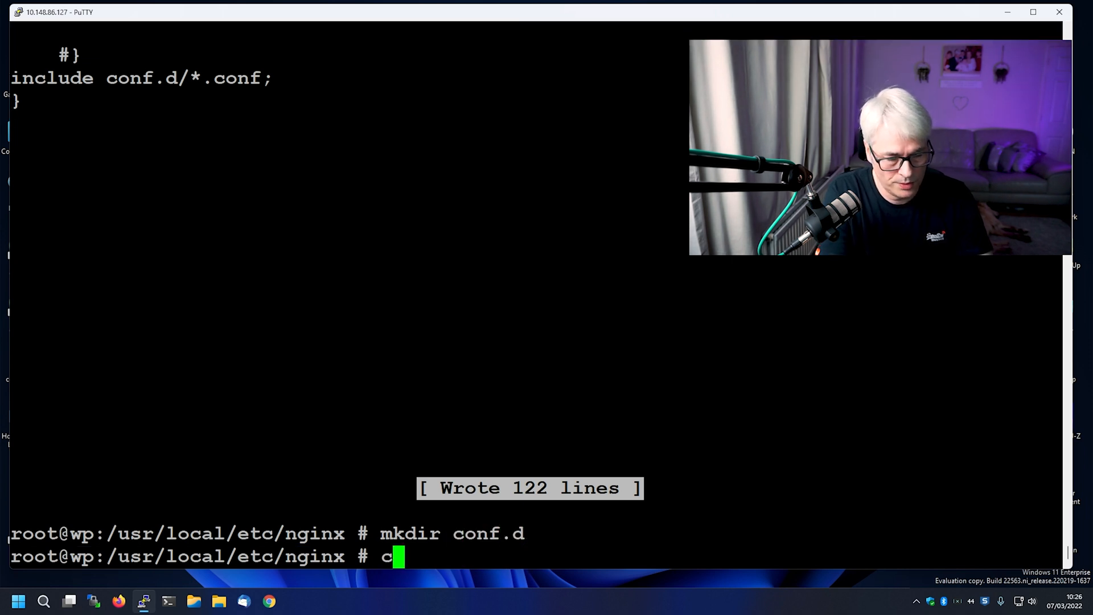
pyautogui.write('d conf.d/')
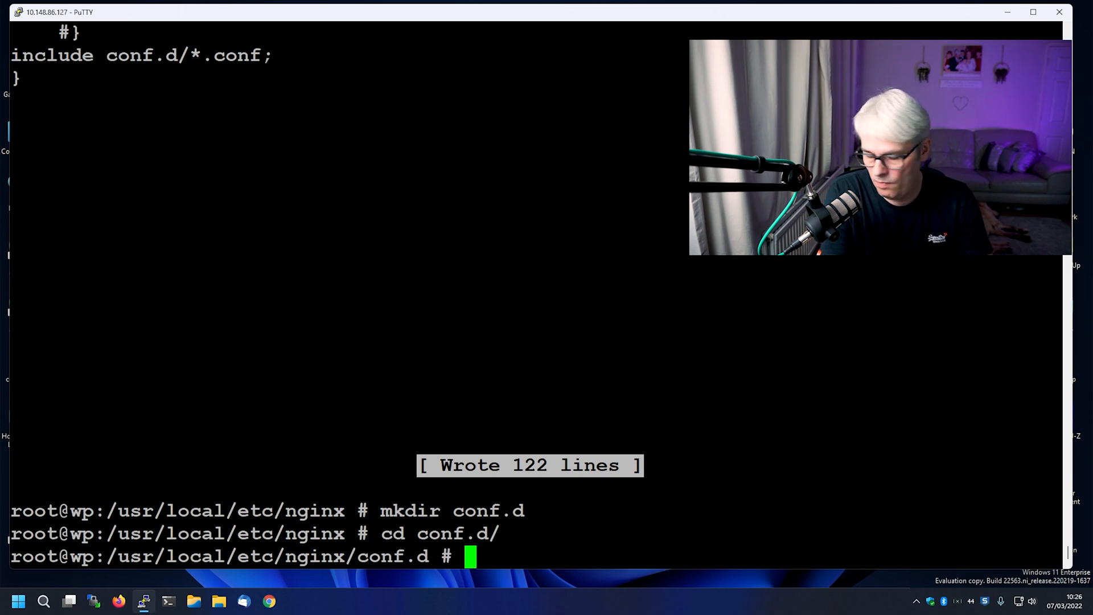
# Start a new site file 10.148.86.127.conf in pico
pyautogui.write('pico -w')
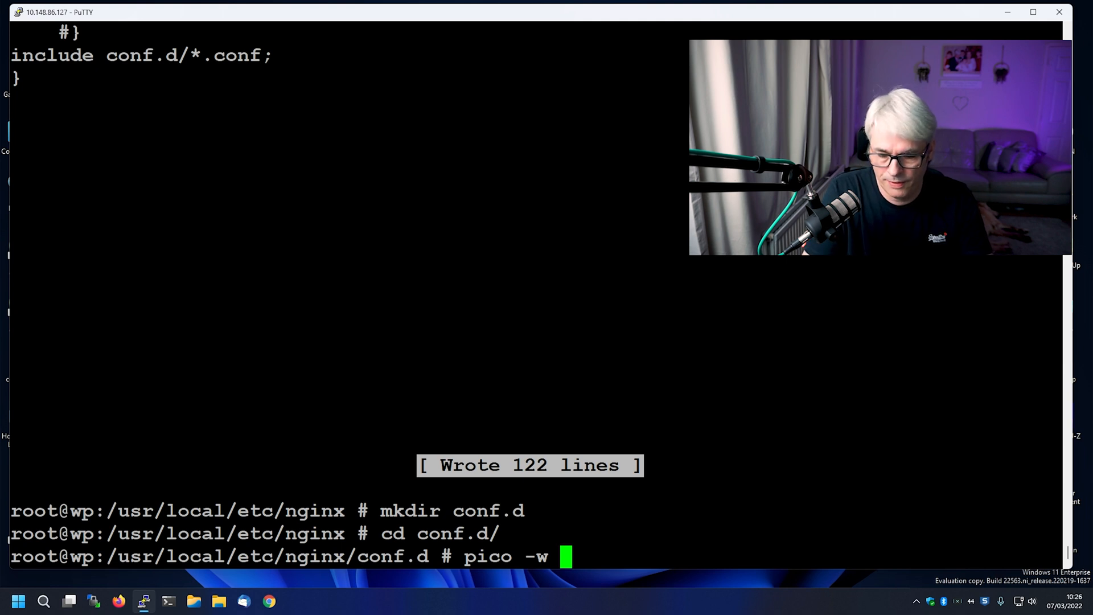
pyautogui.write('10.')
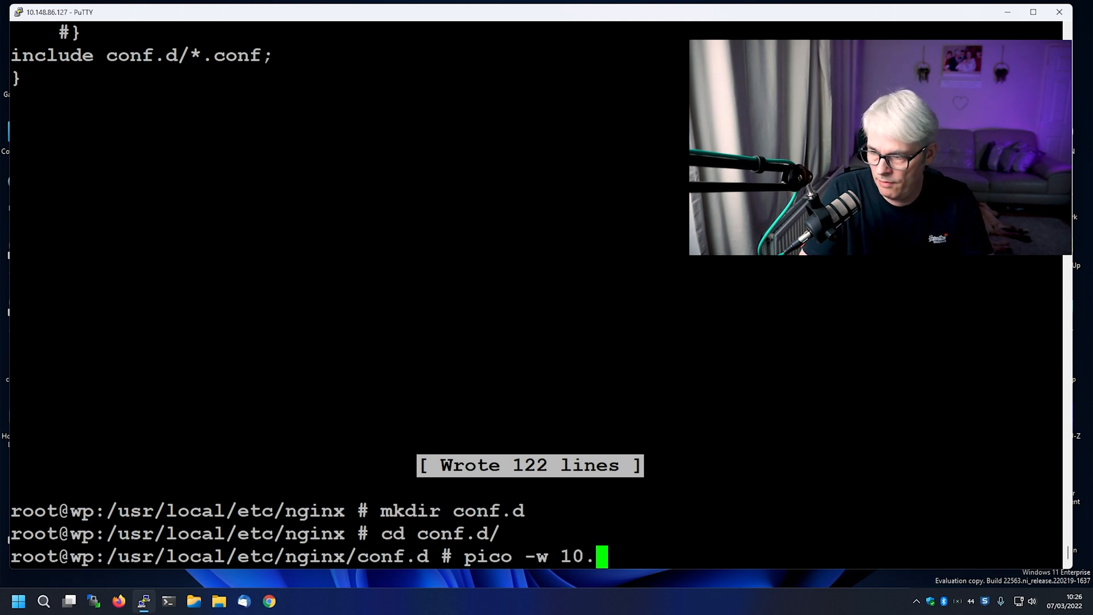
pyautogui.write('148.')
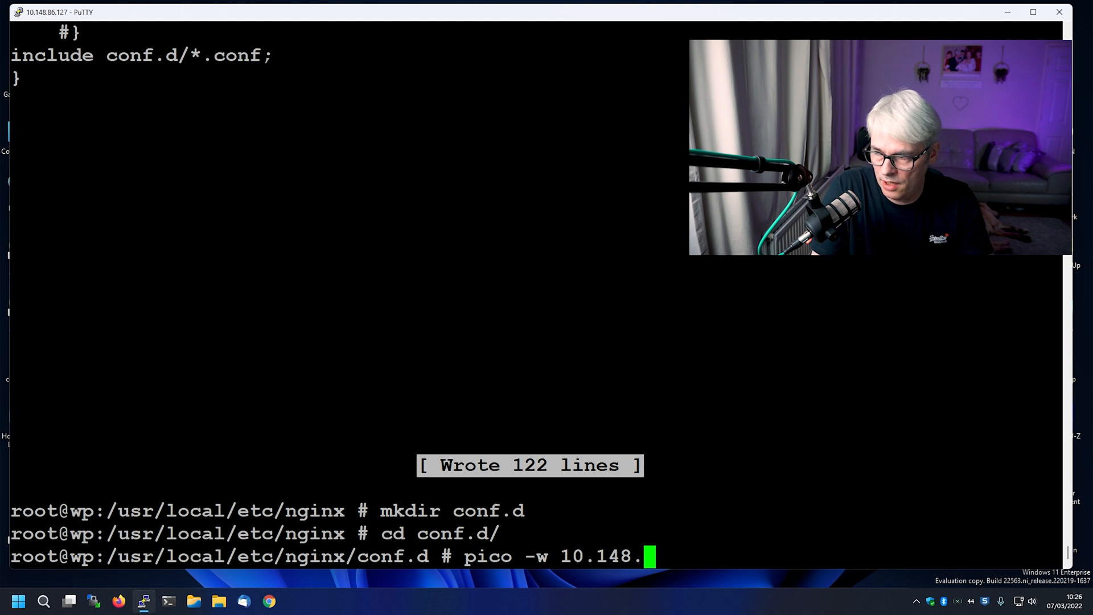
pyautogui.write('86')
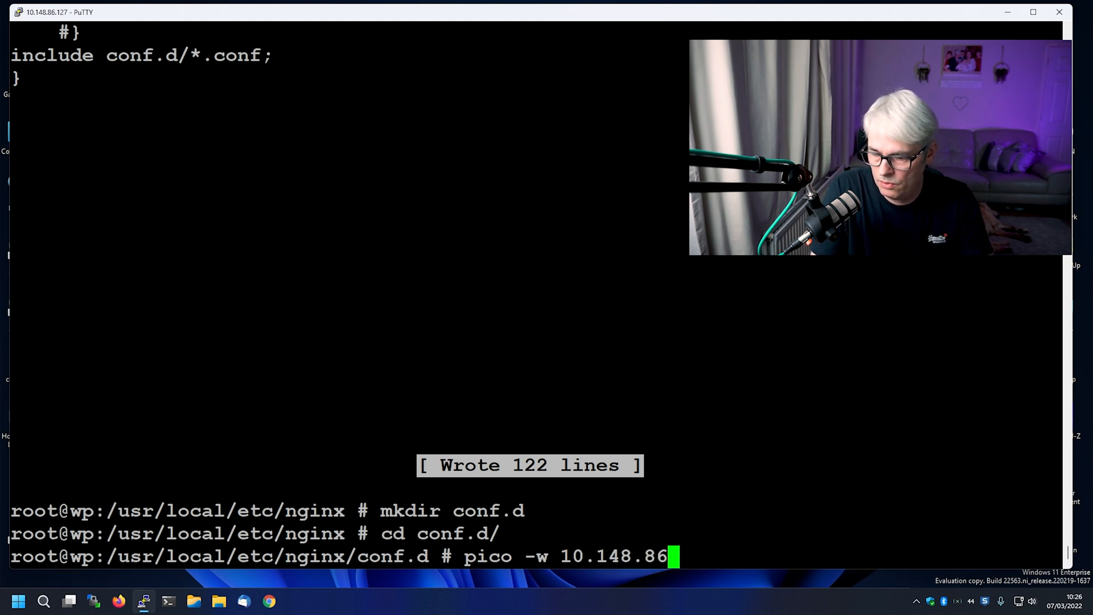
pyautogui.write('.127.')
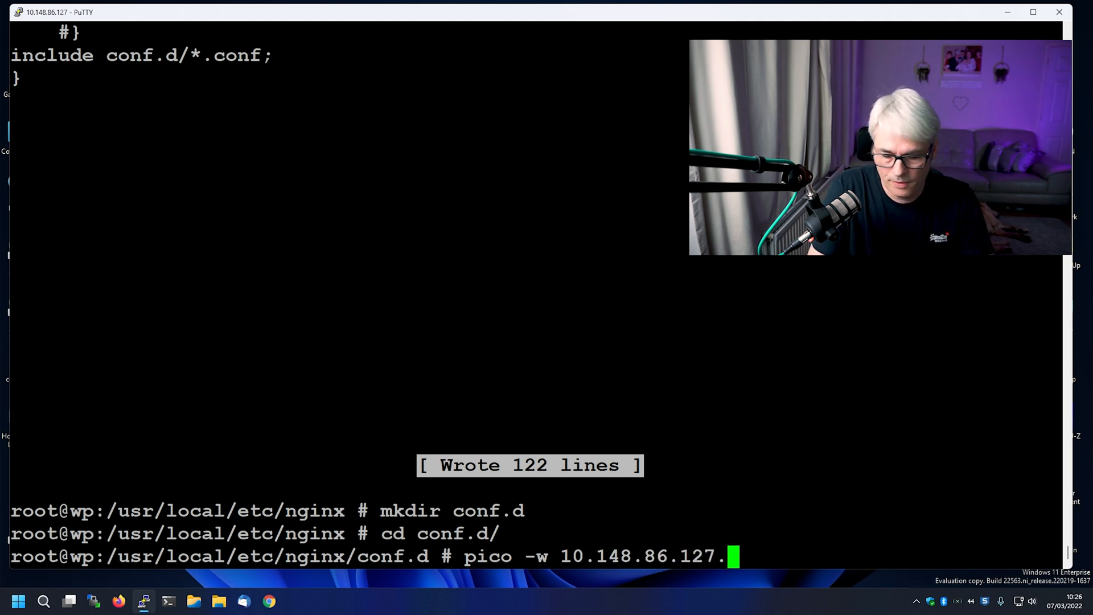
pyautogui.write('conf')
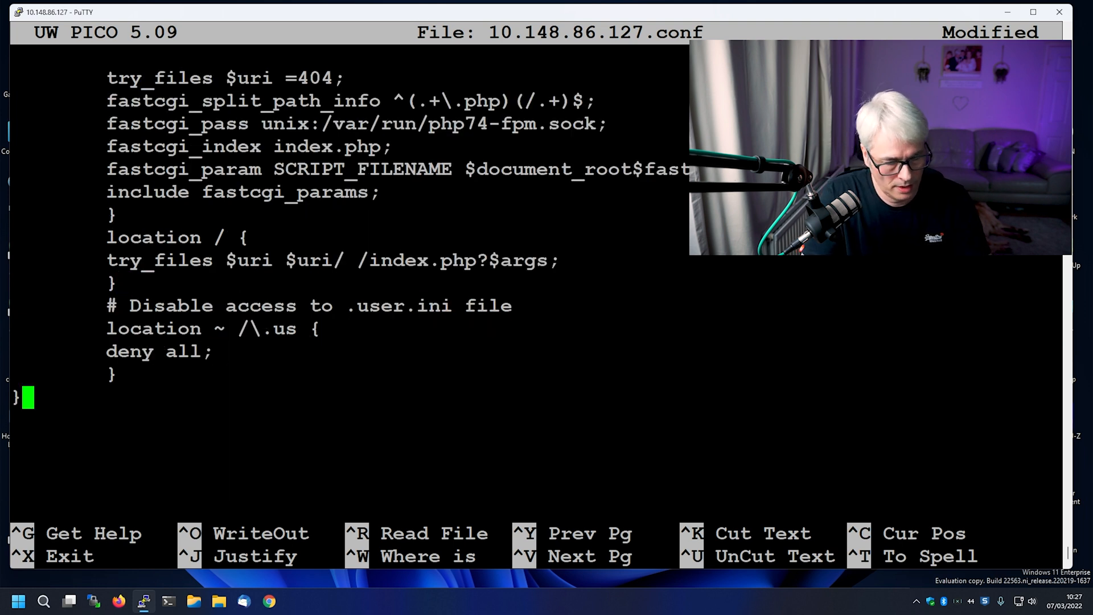
# Save the 26-line server block passing PHP to PHP-FPM and blocking .user.ini access
pyautogui.press('ctrl+x')
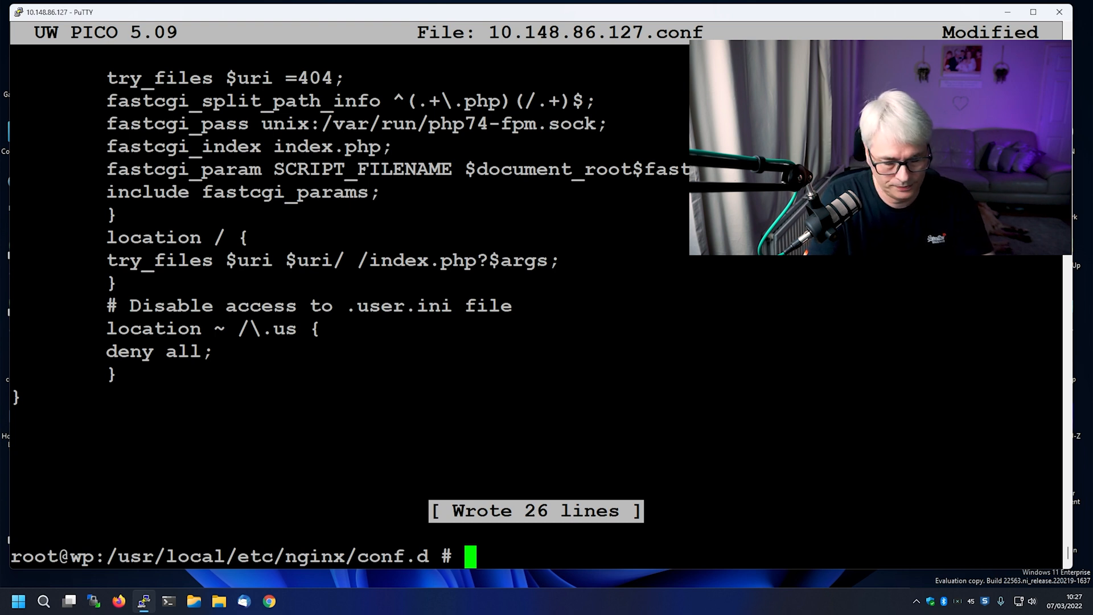
pyautogui.write('cd')
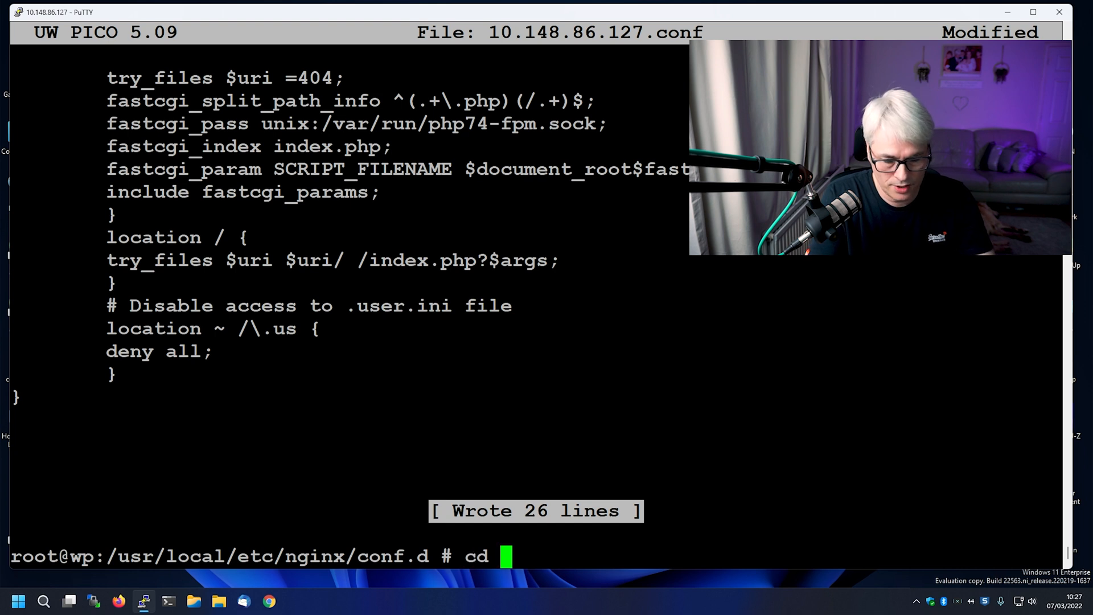
pyautogui.write('/usr/local/etc/')
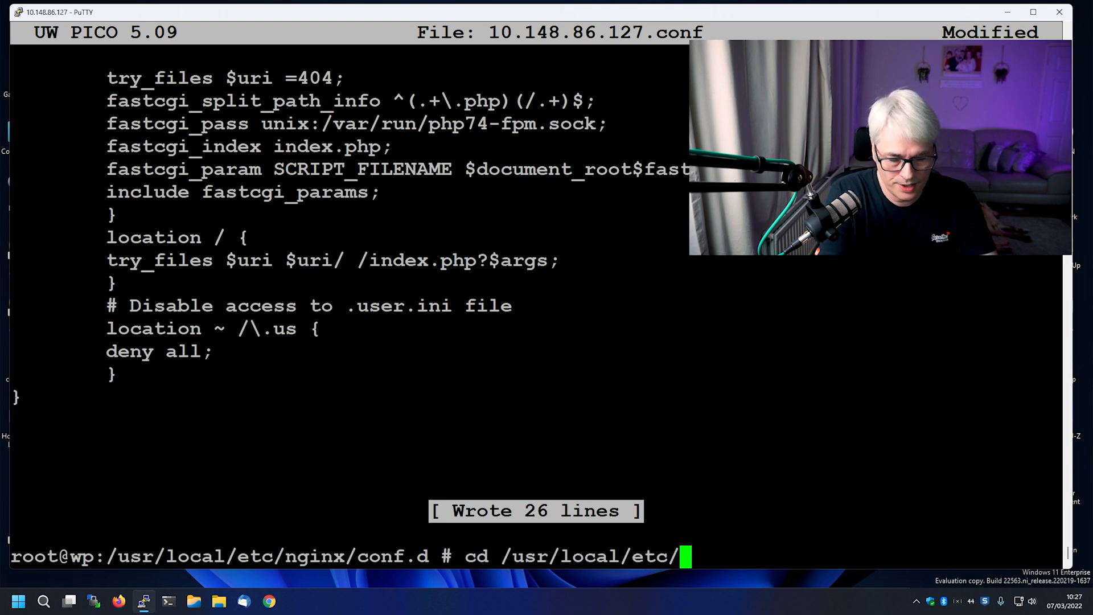
pyautogui.write('php')
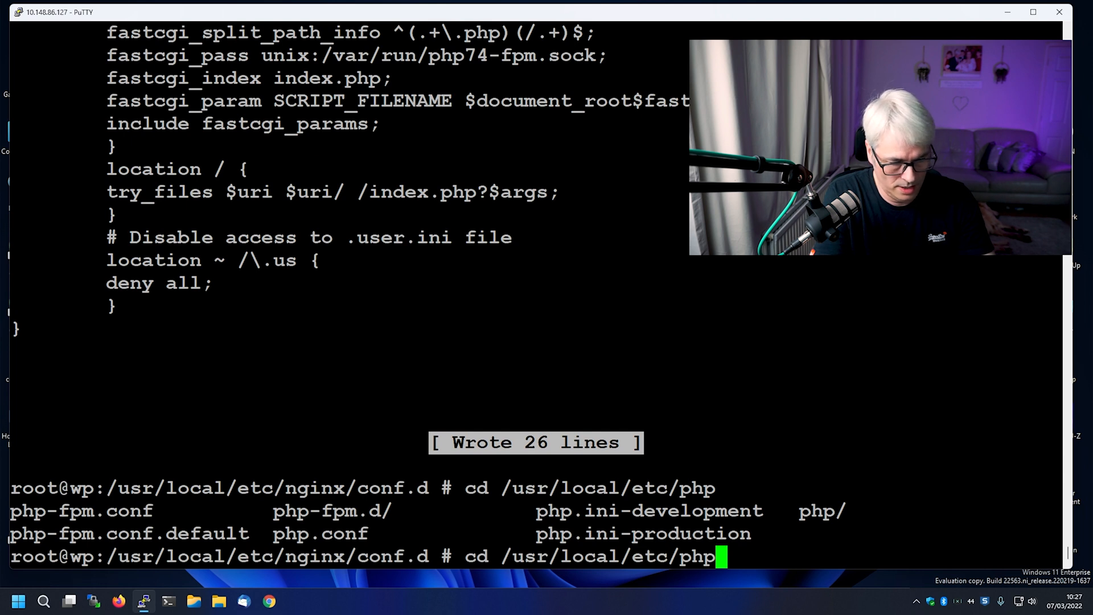
pyautogui.write('-fpm.d/')
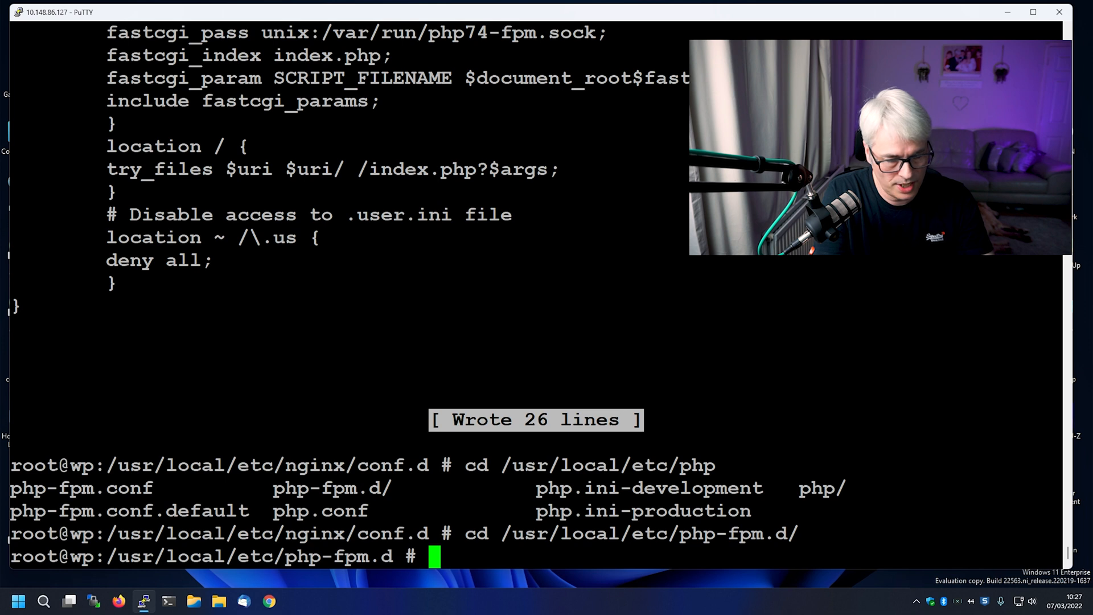
pyautogui.write('ls')
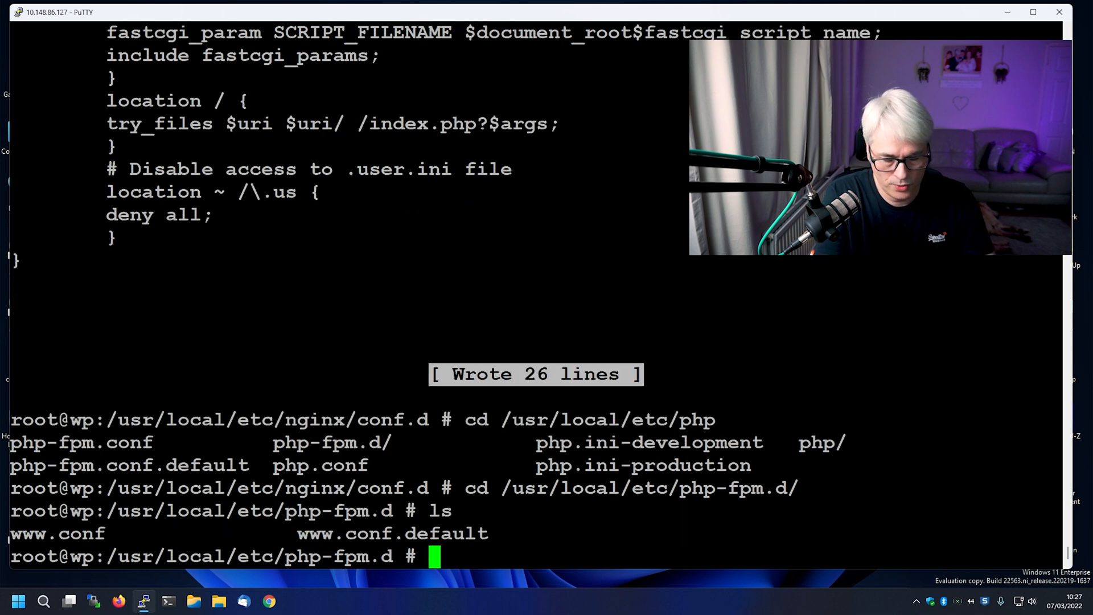
pyautogui.write('pico -w')
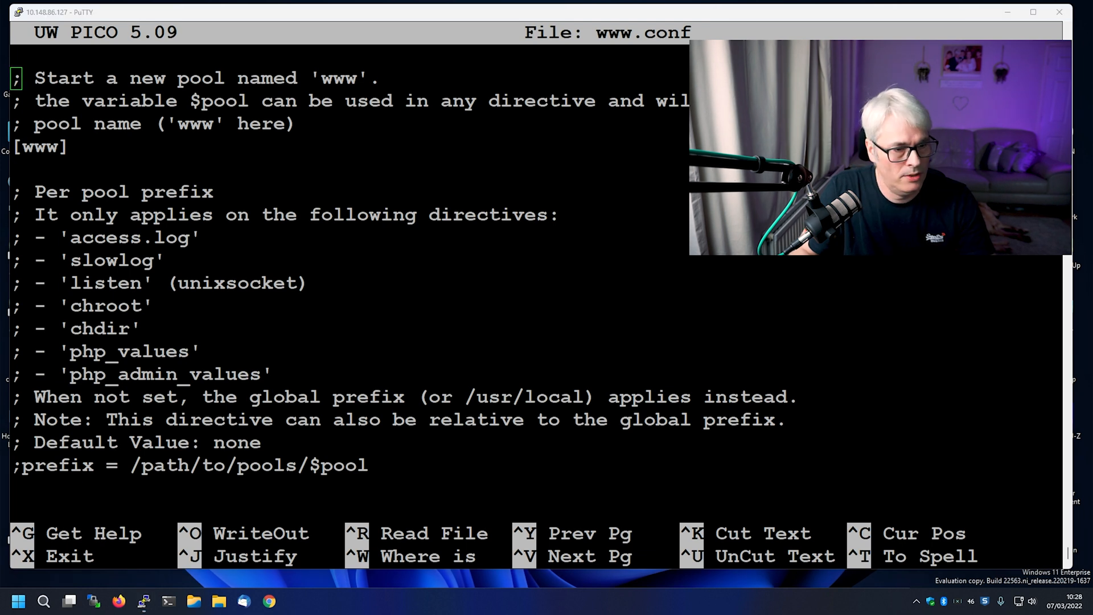
pyautogui.scroll(-3)
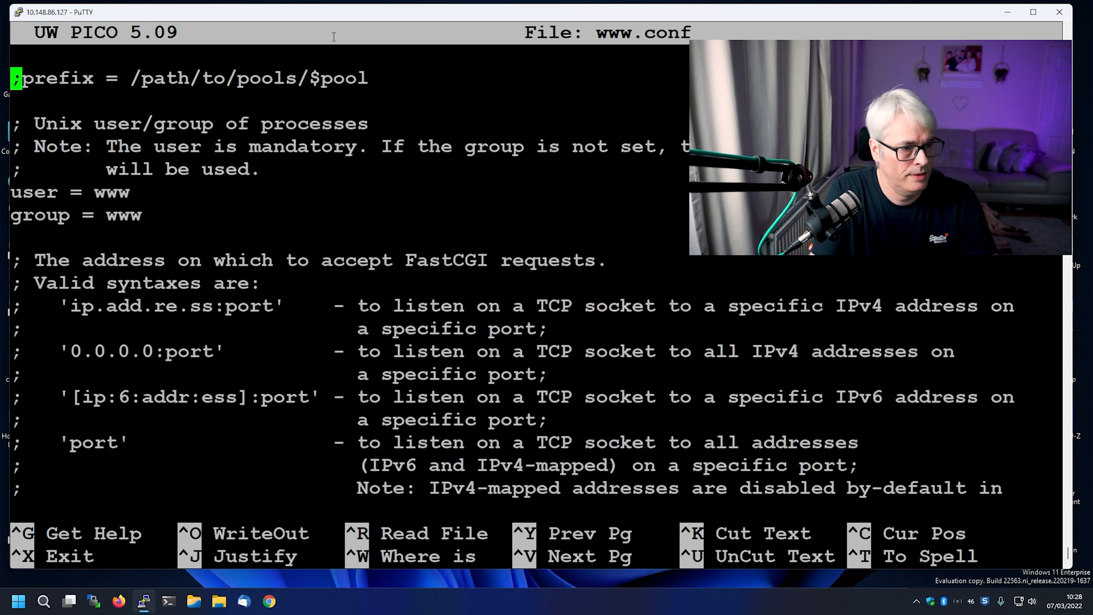
pyautogui.scroll(-3)
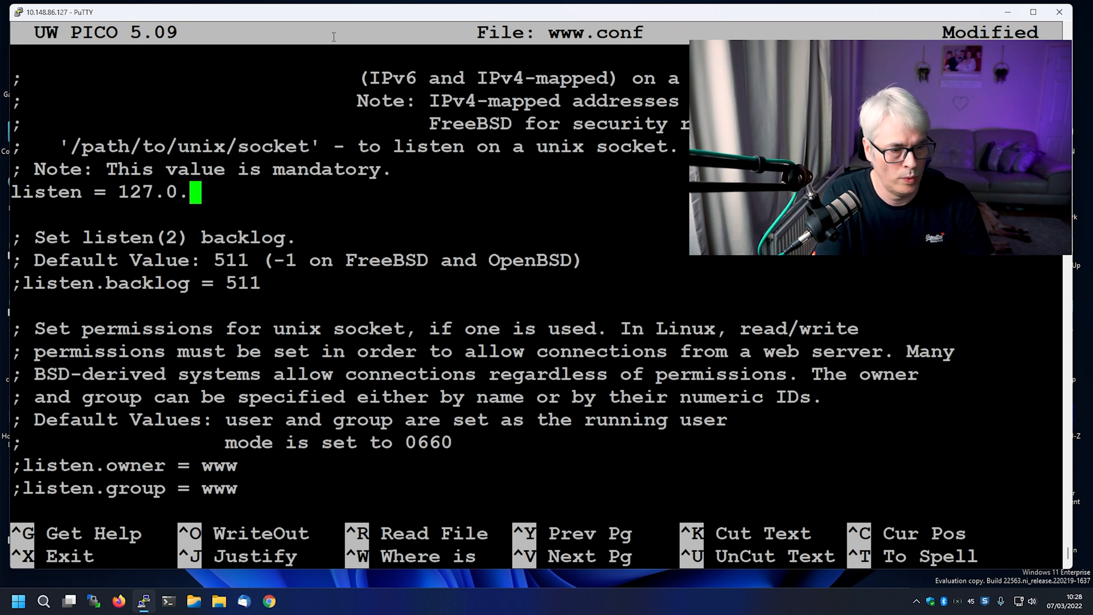
pyautogui.press('BackSpace')
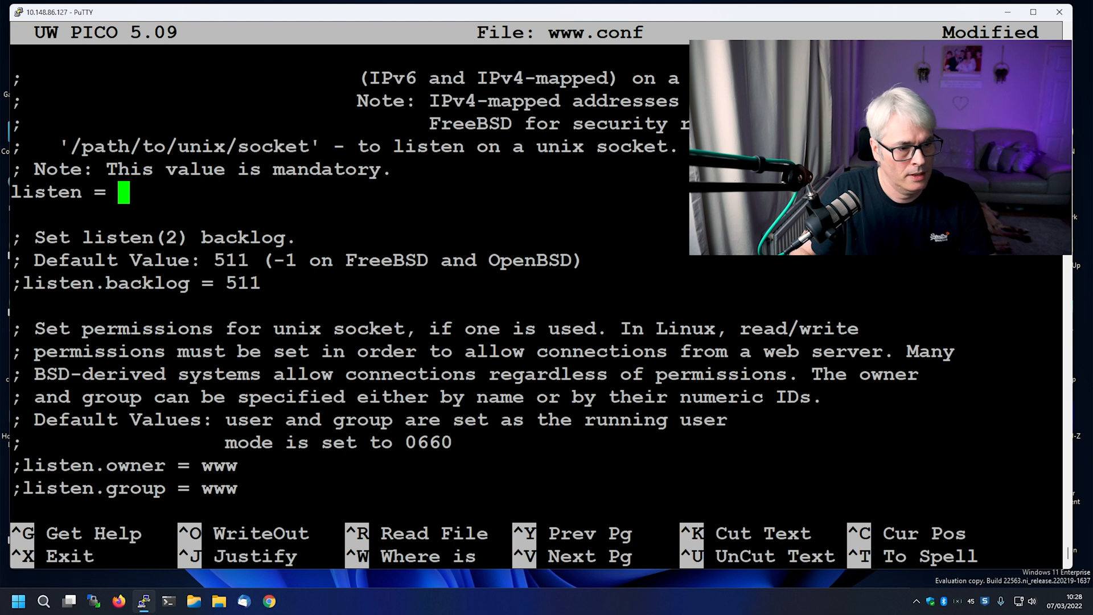
pyautogui.write('listen = /var/run/php74-fpm.sock')
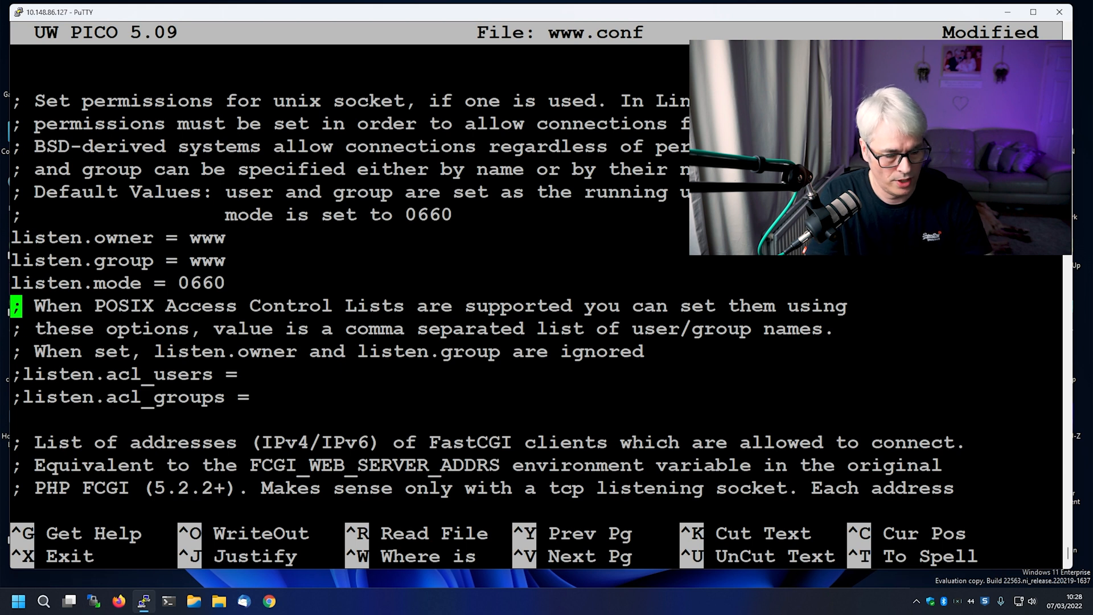
pyautogui.press('ctrl+o')
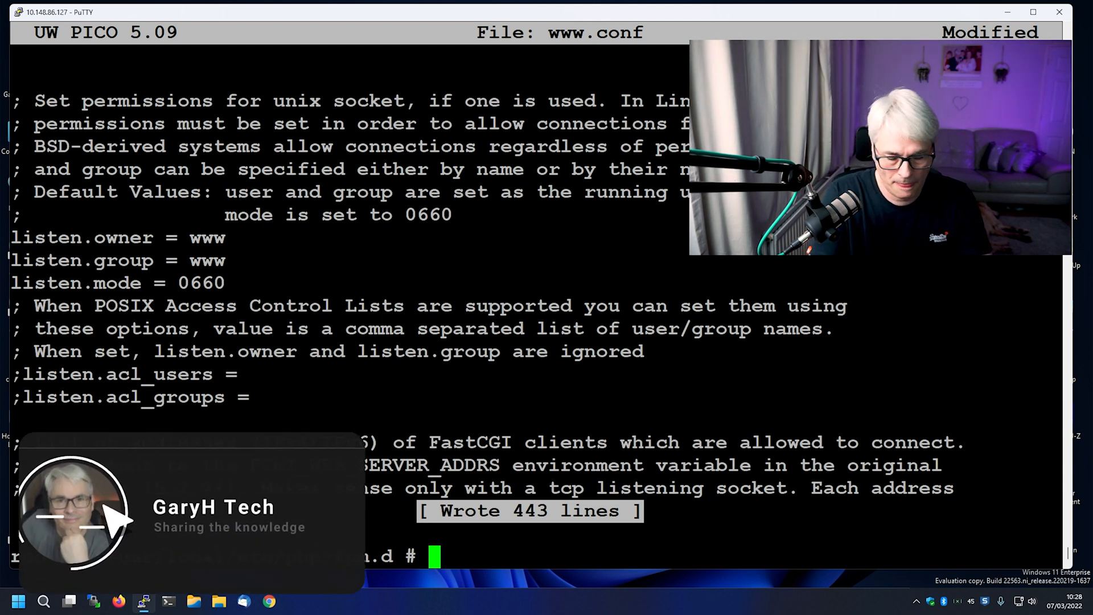
# Add php_fpm_enable="YES" to /etc/rc.conf and save it
pyautogui.write('pico -w /et')
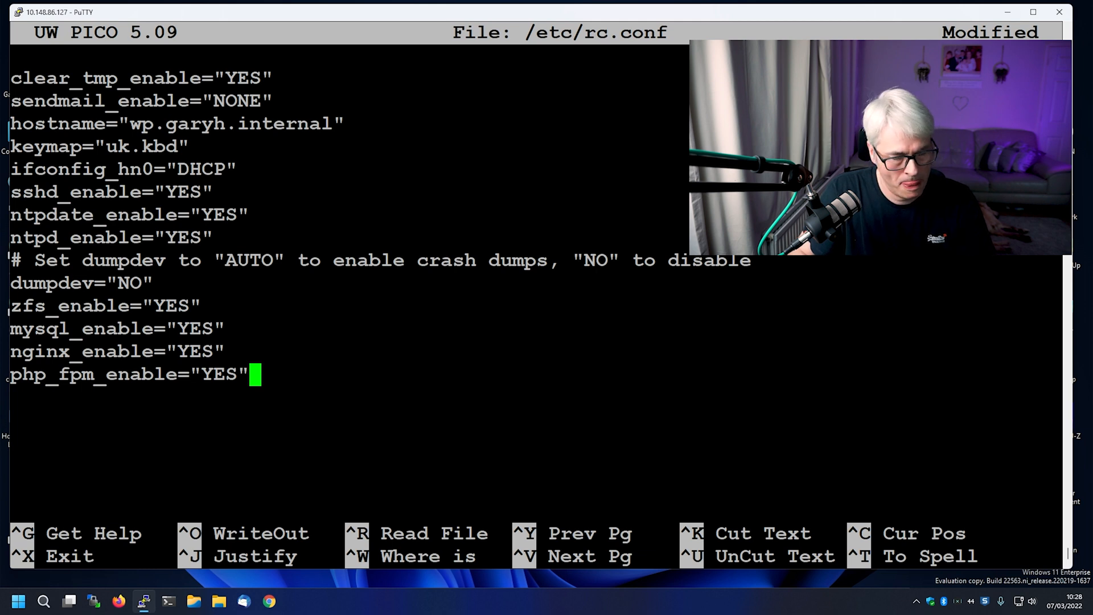
pyautogui.press('ctrl+o')
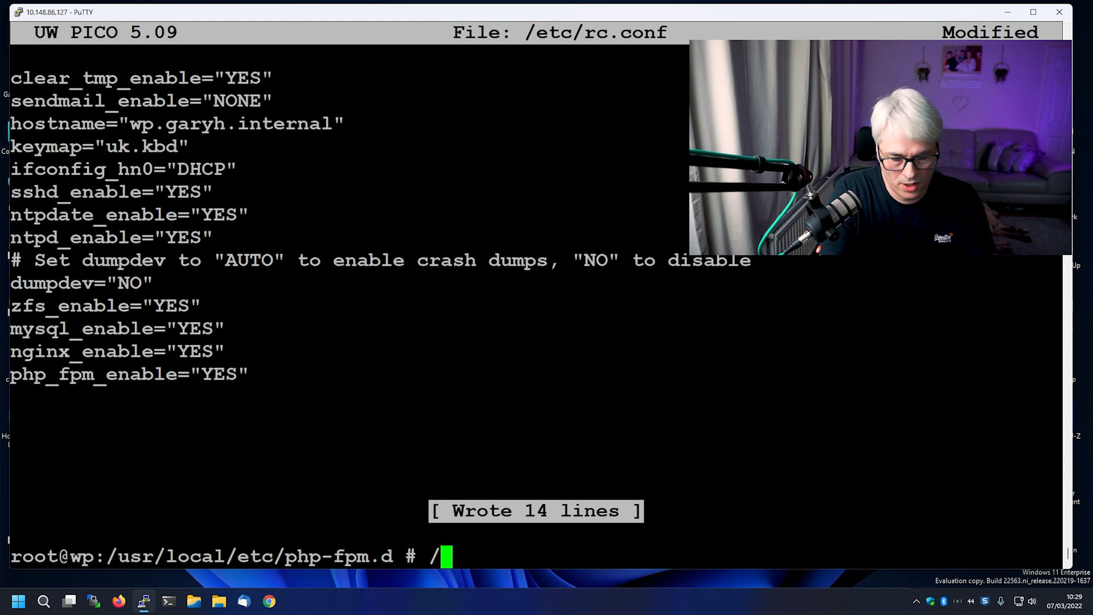
pyautogui.write('usr/local/etc/')
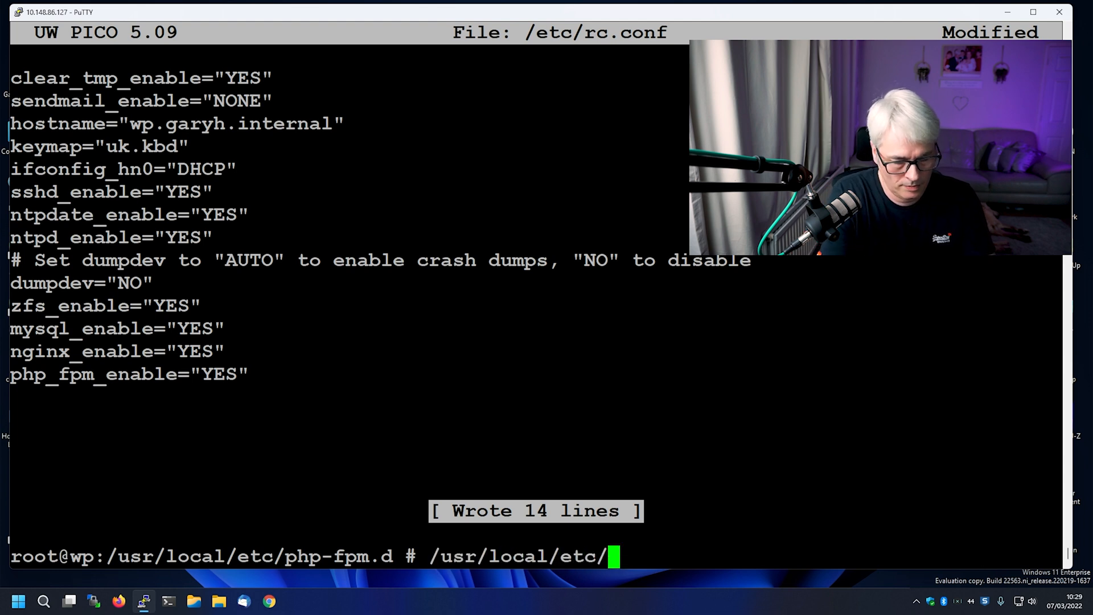
pyautogui.write('r')
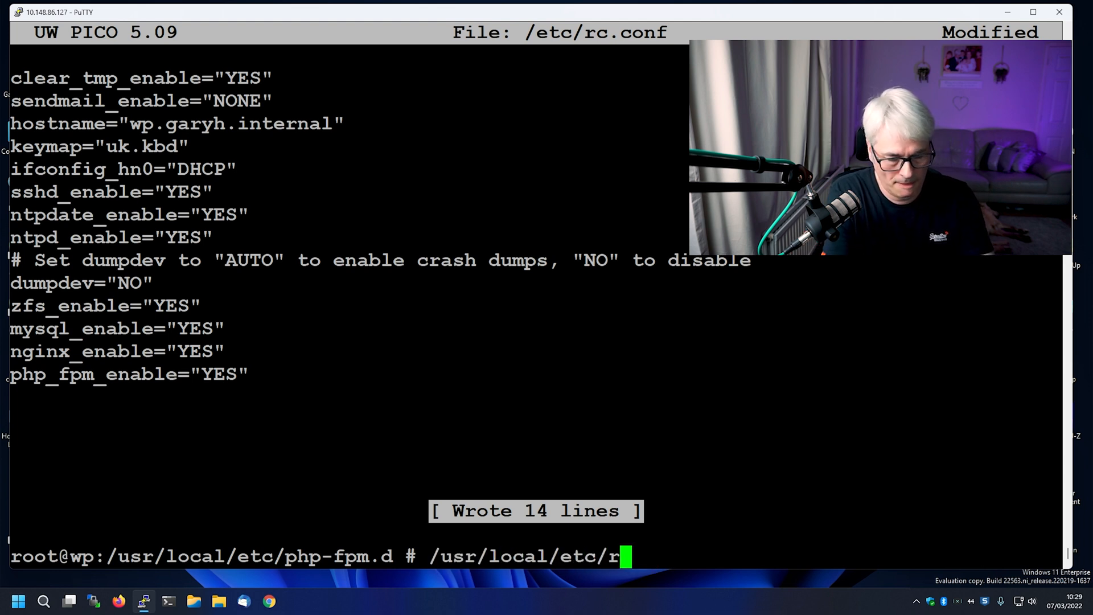
pyautogui.write('c.d/nginx')
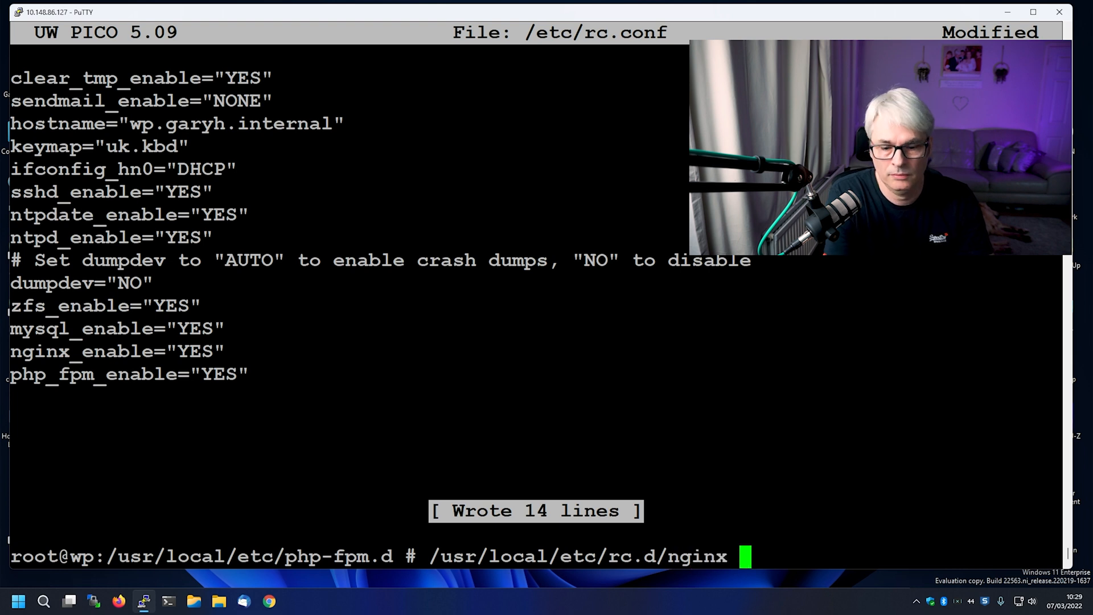
pyautogui.write('start')
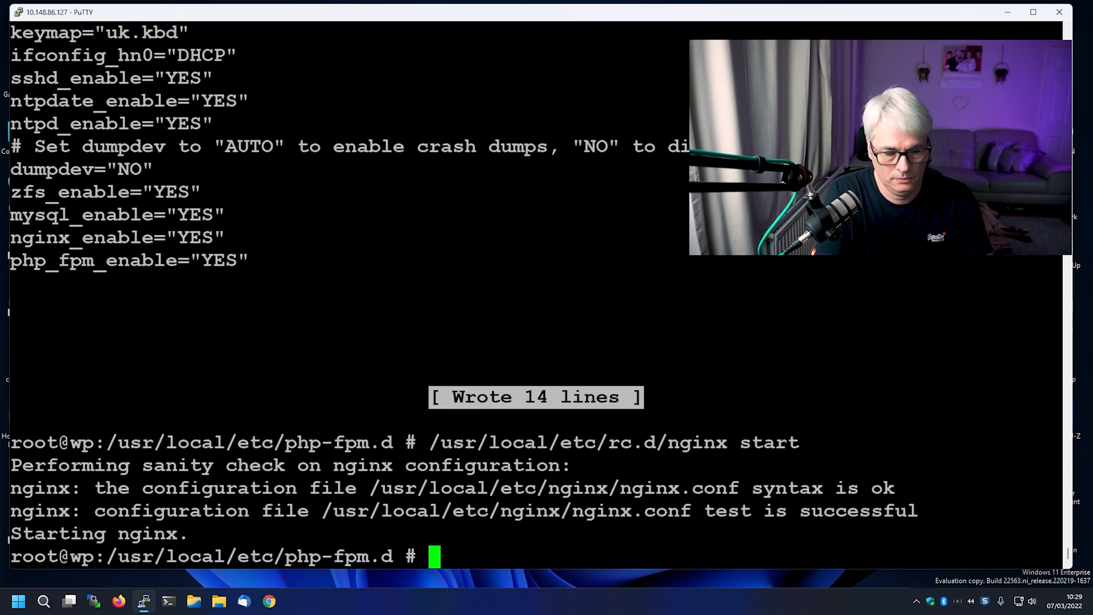
pyautogui.write('/usr/local/etc/rc.d/nginx s')
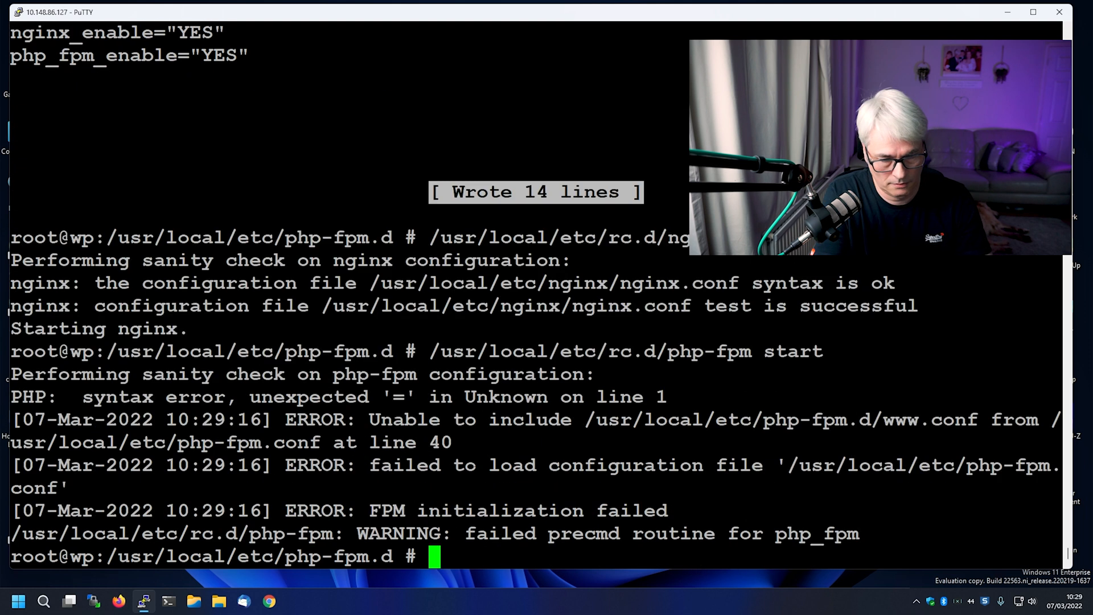
pyautogui.write('pico')
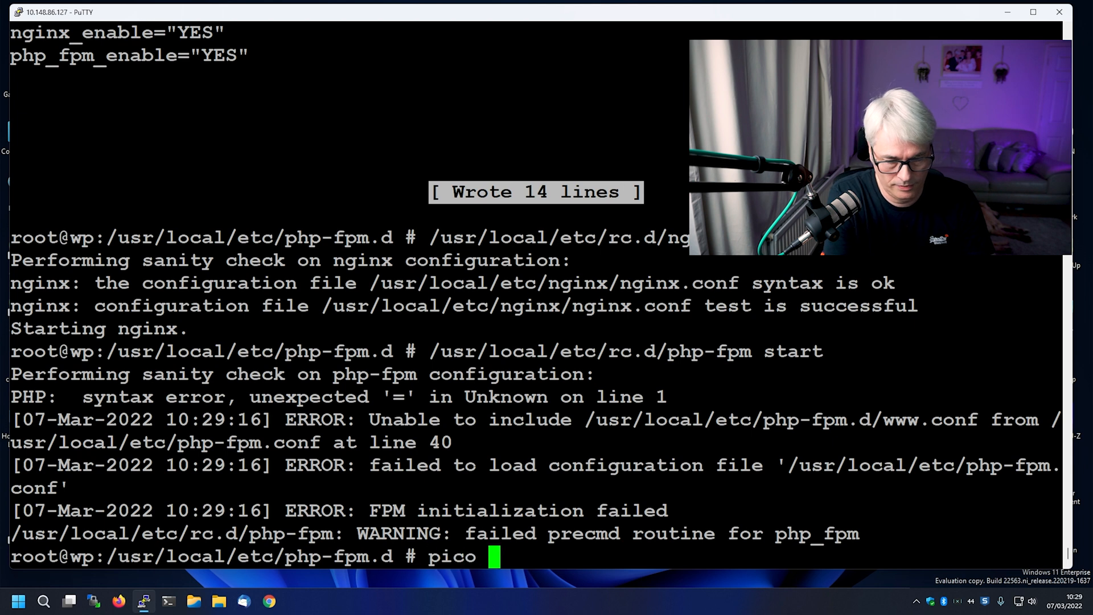
pyautogui.write('-w /usr/local/e')
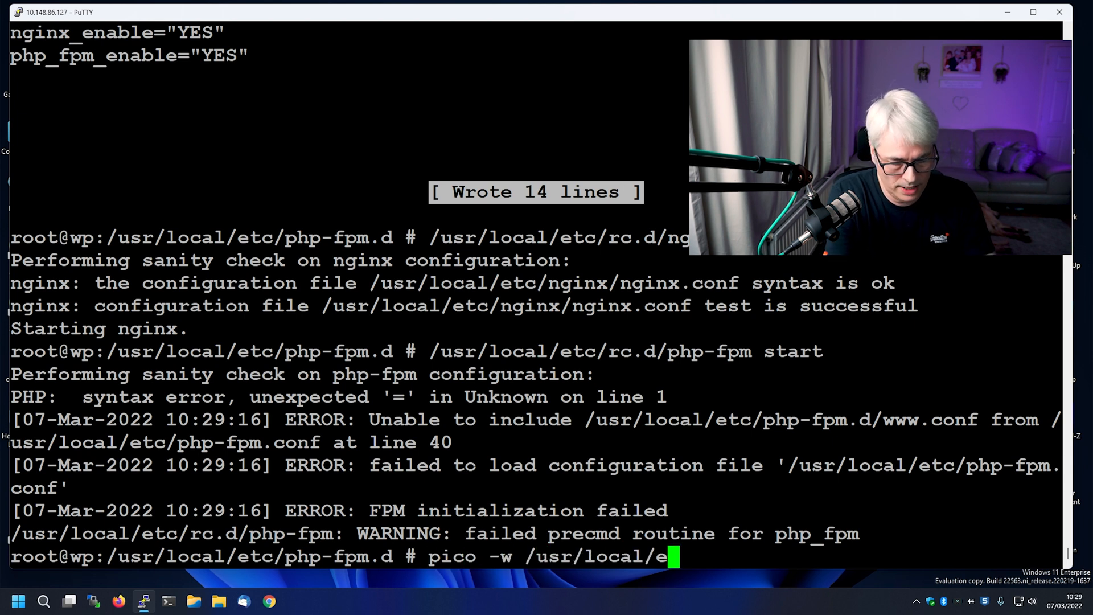
pyautogui.write('tc/php-f')
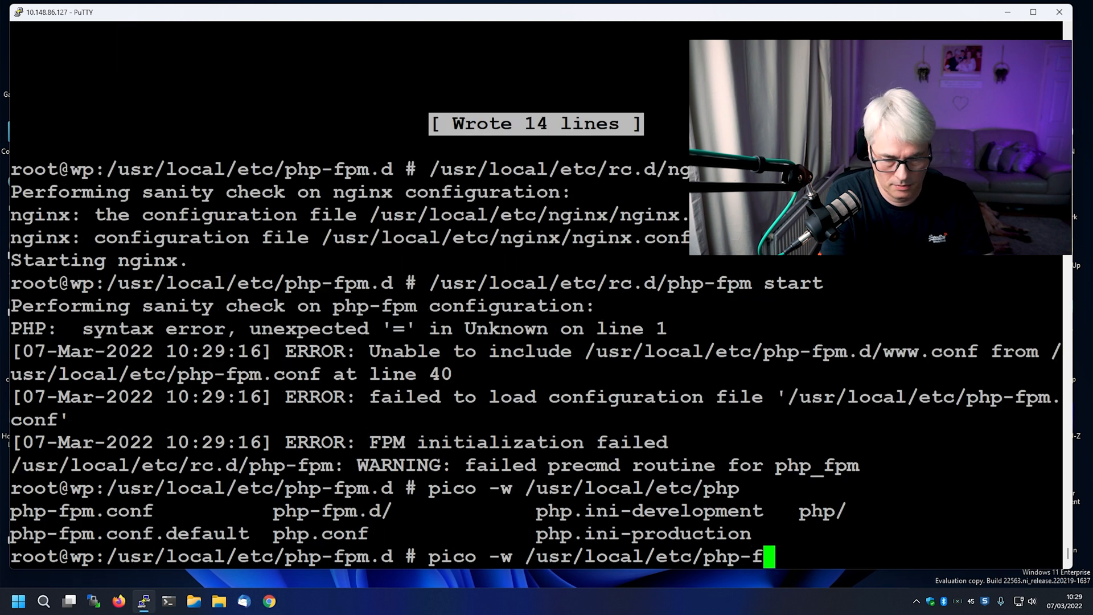
pyautogui.write('.d/www.conf')
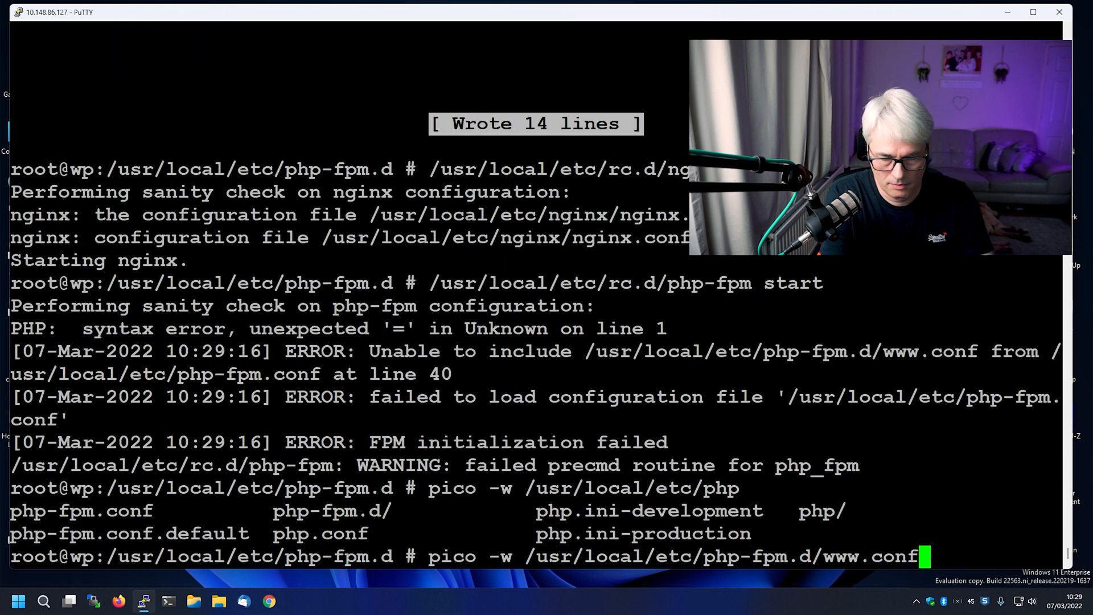
pyautogui.press('Return')
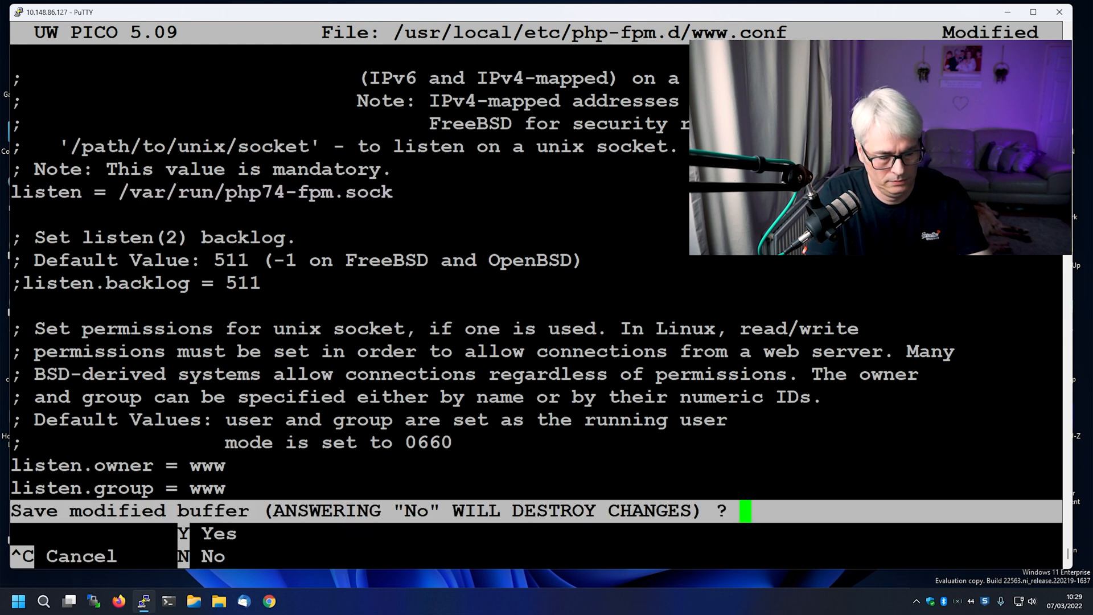
pyautogui.press('y')
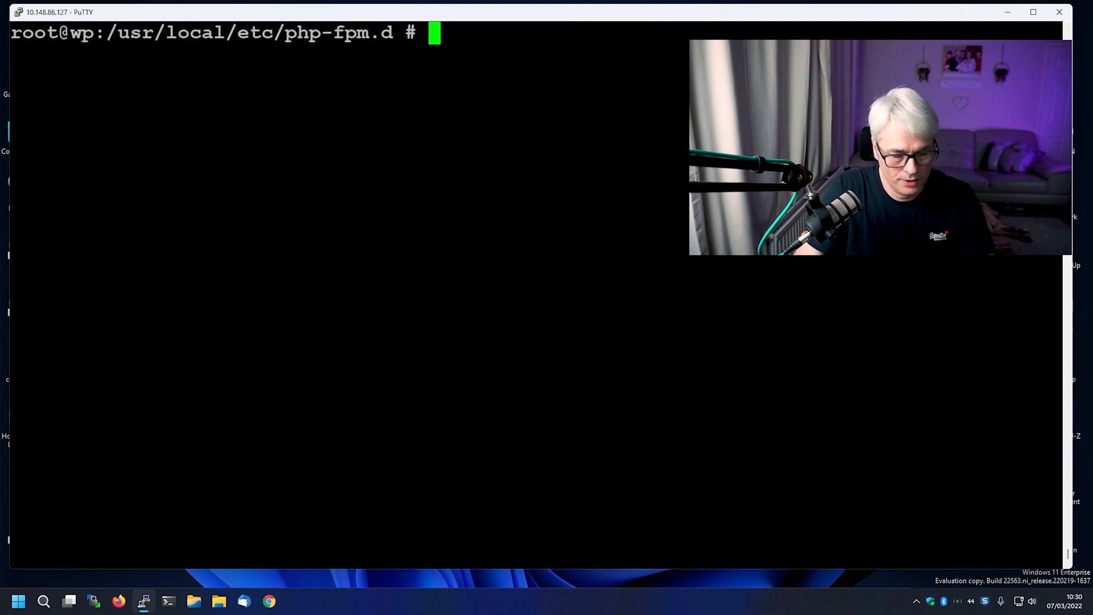
# Run tail -f /var/log/nginx/error.log to follow new nginx errors
pyautogui.write('tail -f')
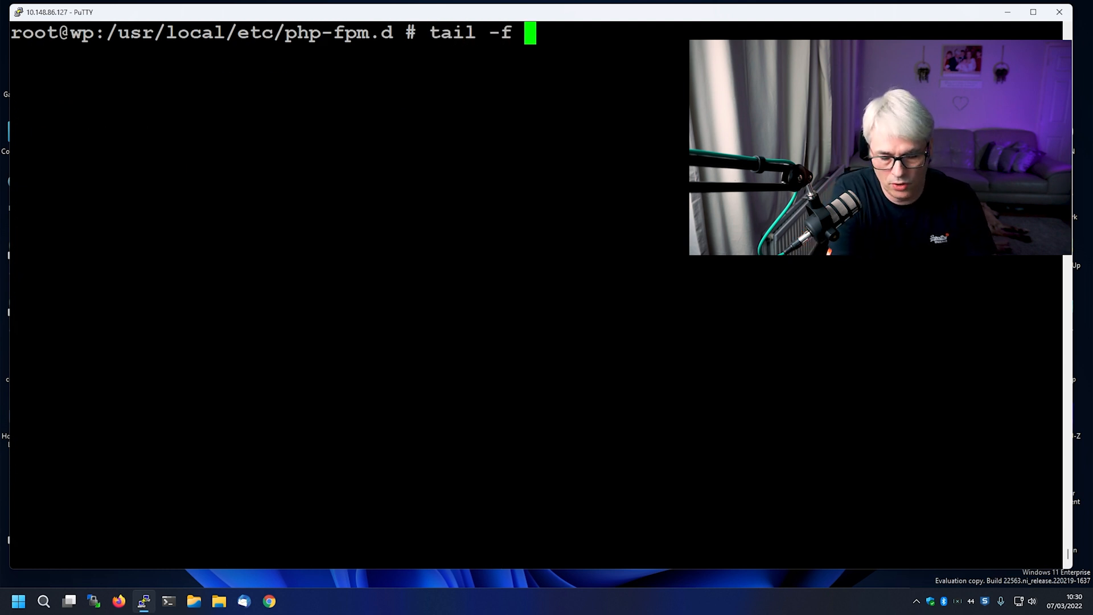
pyautogui.write('/var/log/')
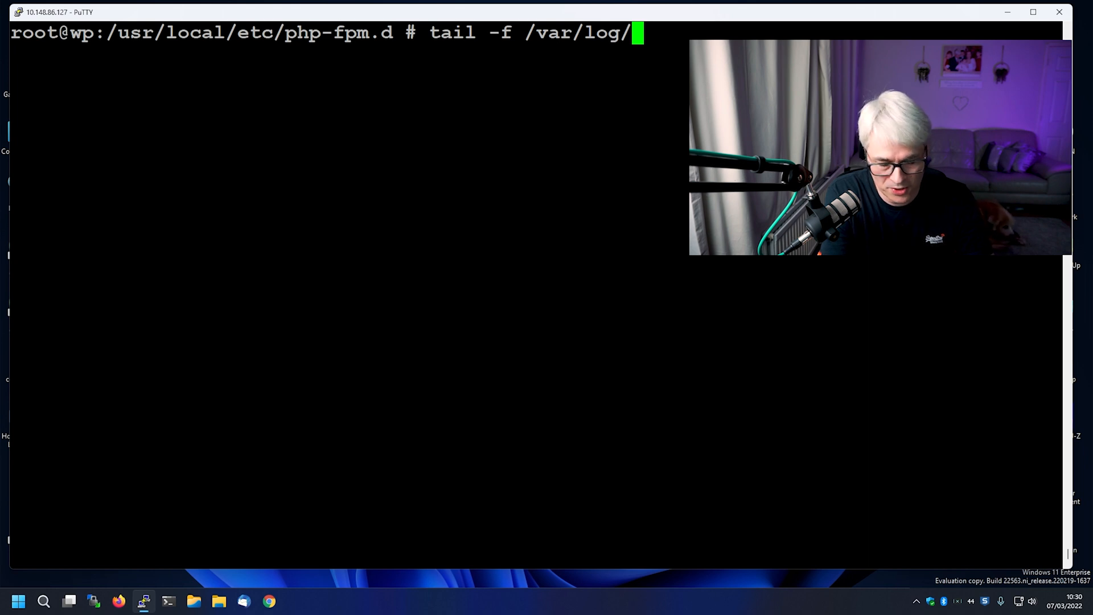
pyautogui.write('nginx/')
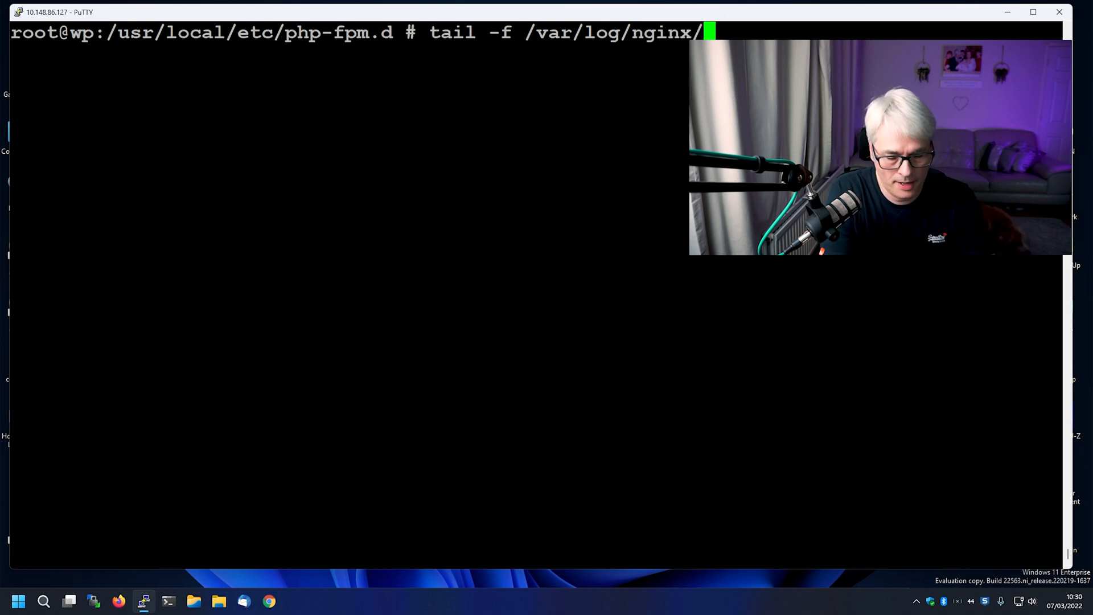
pyautogui.write('error.log')
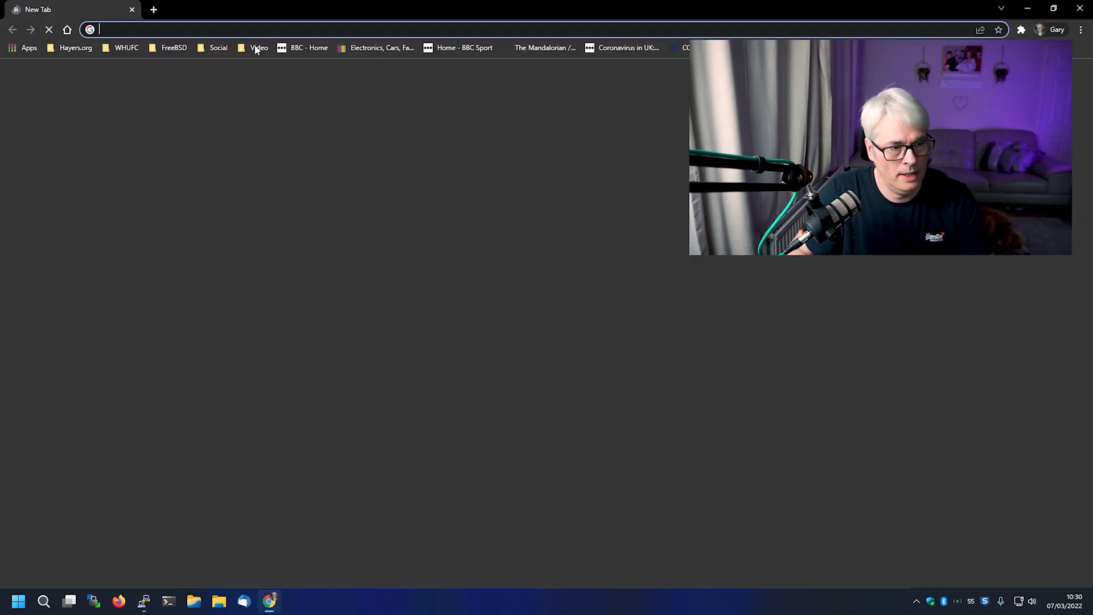
# Browse to the server at 10.148.86.5 and continue the WordPress setup in English (UK)
pyautogui.write('10.148.86.5')
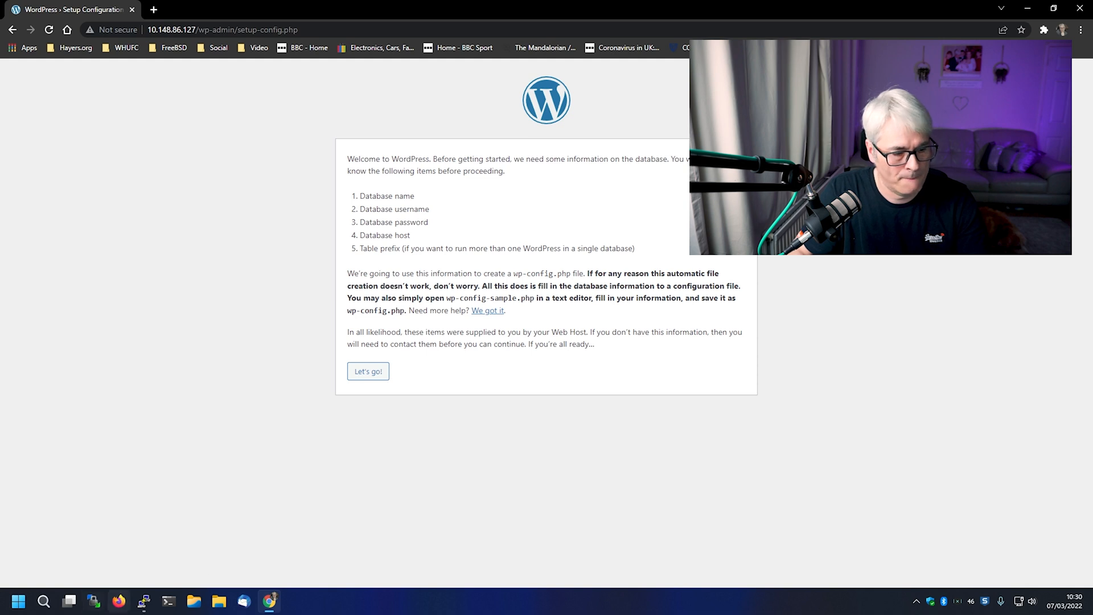
pyautogui.click(143, 600)
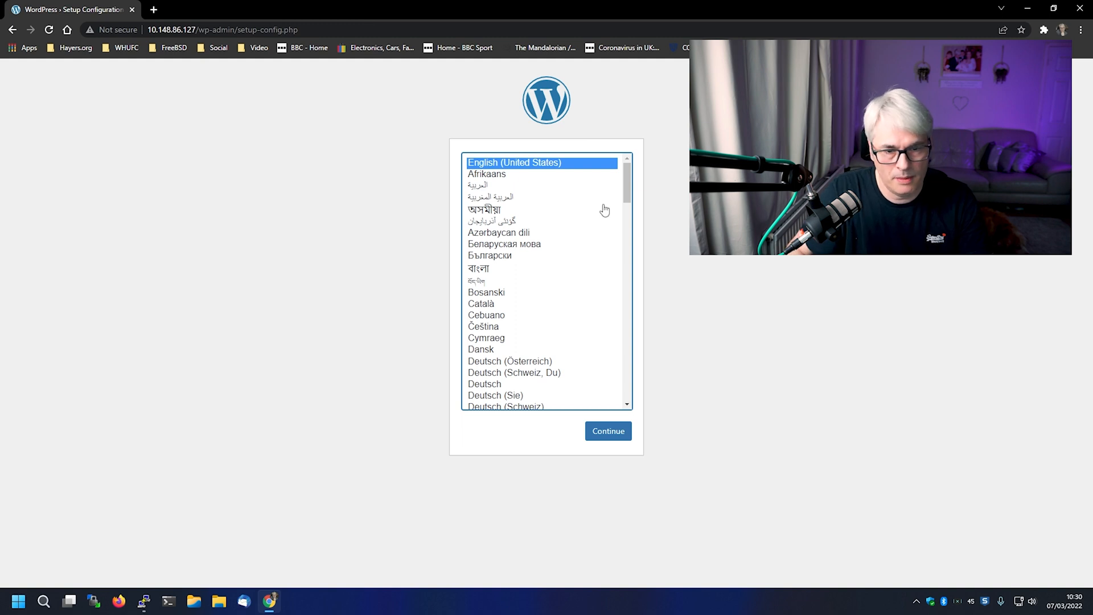
pyautogui.scroll(-3)
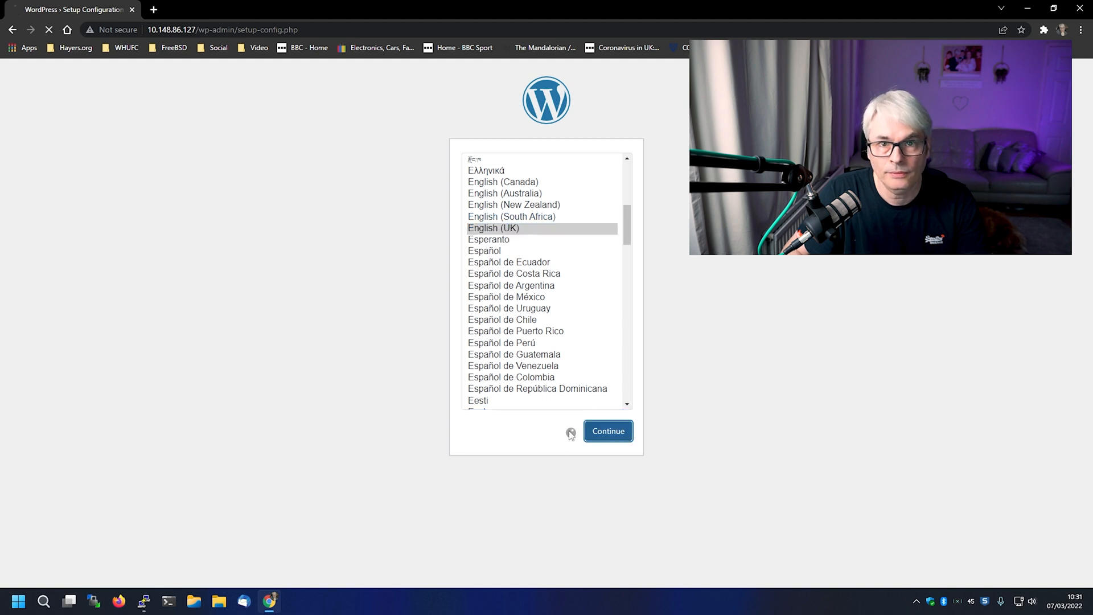
pyautogui.click(606, 430)
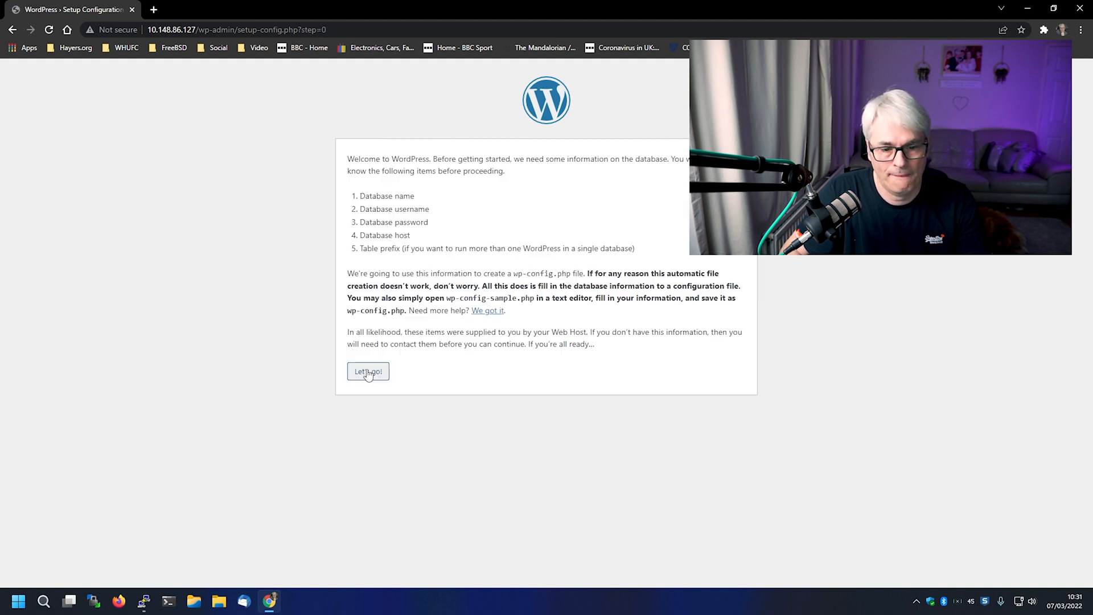
# Submit database details with 'wordpress' as name and username on localhost, prefix wp_
pyautogui.click(367, 370)
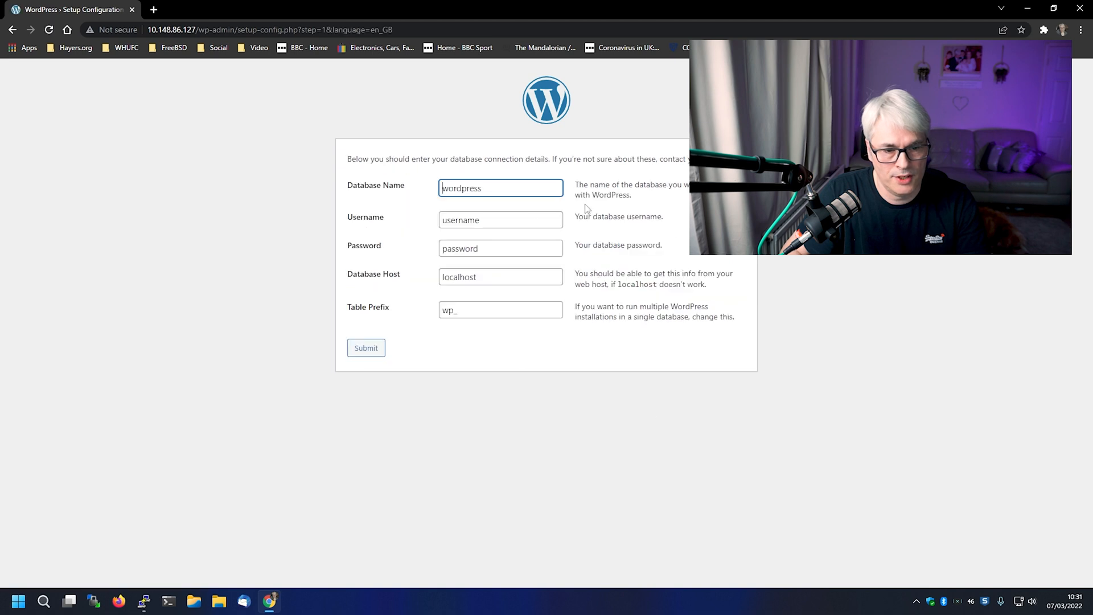
pyautogui.click(501, 220)
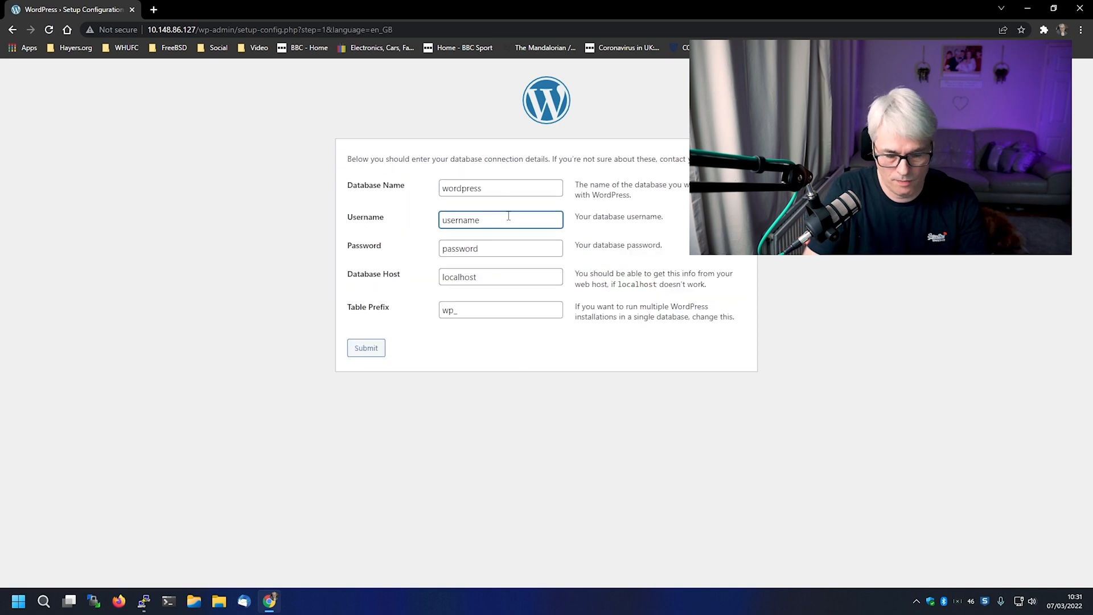
pyautogui.write('wordpress')
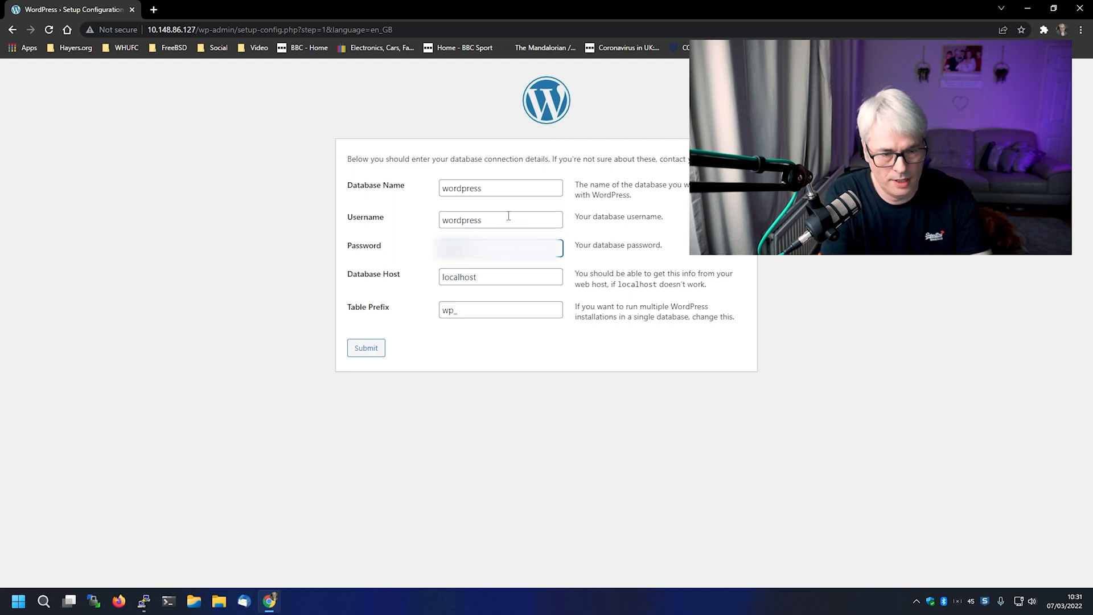
pyautogui.click(366, 347)
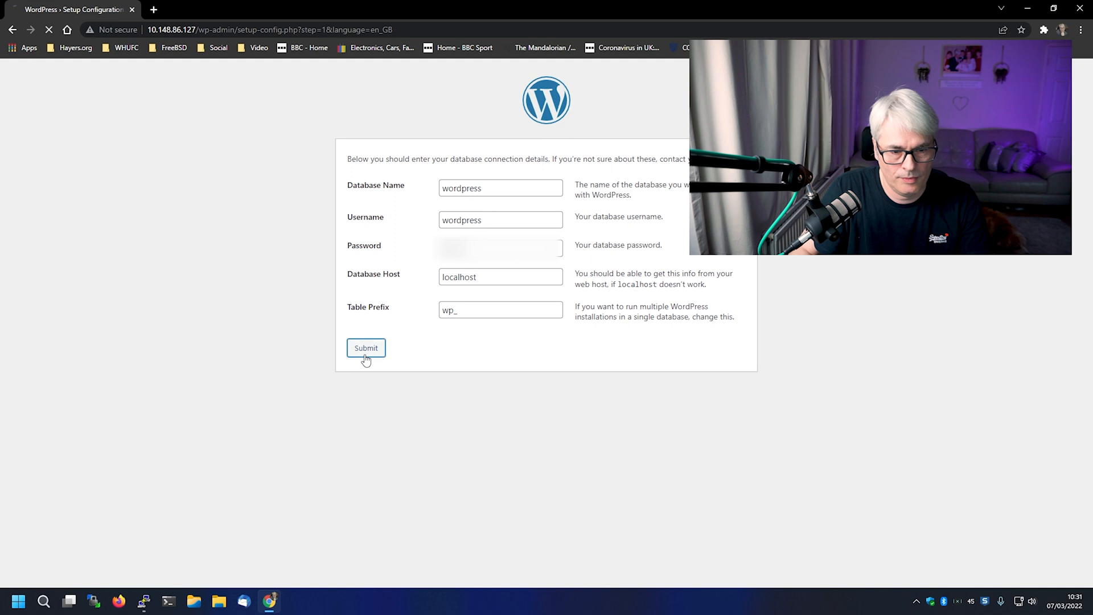
# Enter site title 'My First WP' with admin user garyh, password and email address
pyautogui.click(365, 348)
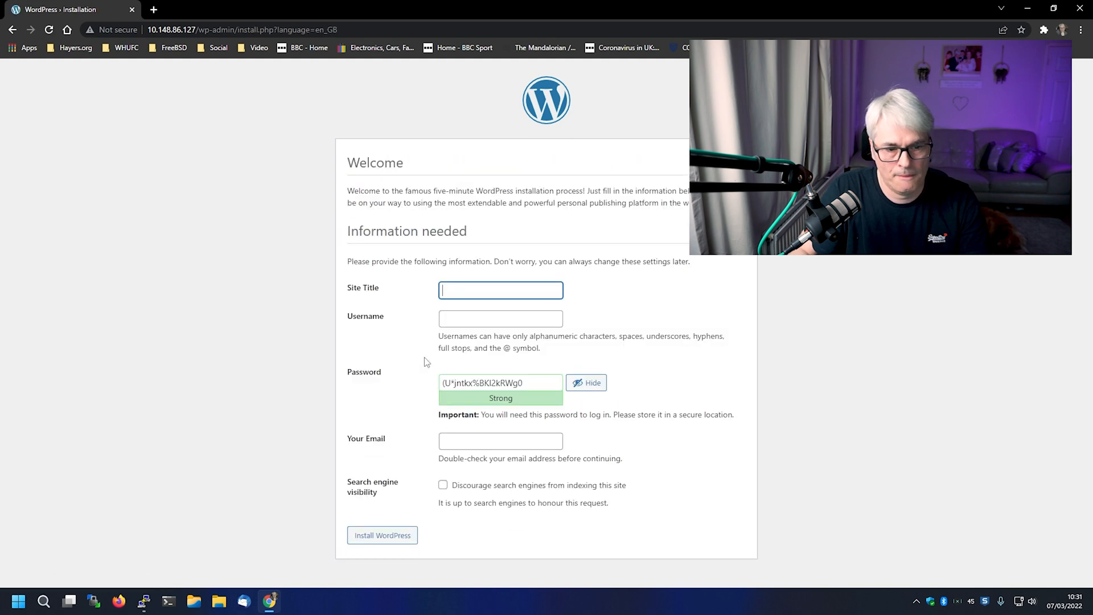
pyautogui.write('My First WP')
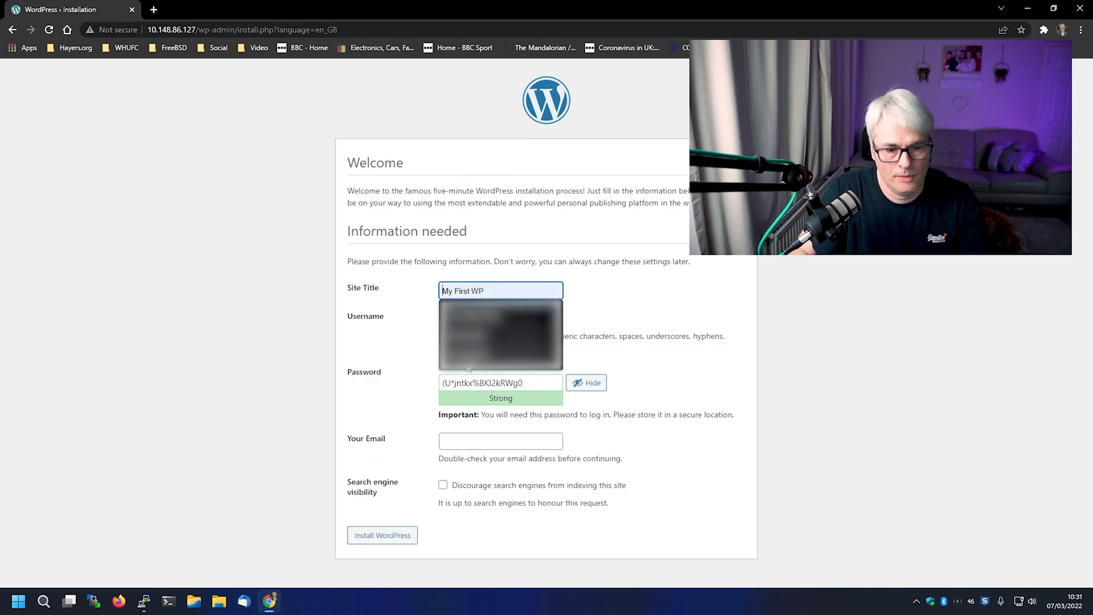
pyautogui.write('garyh')
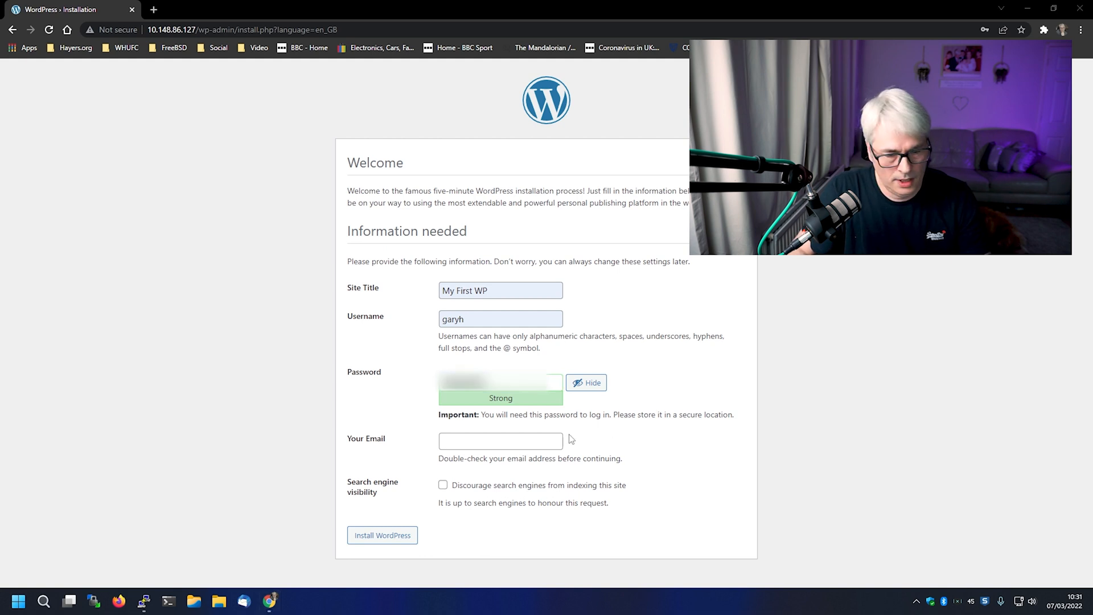
pyautogui.click(500, 440)
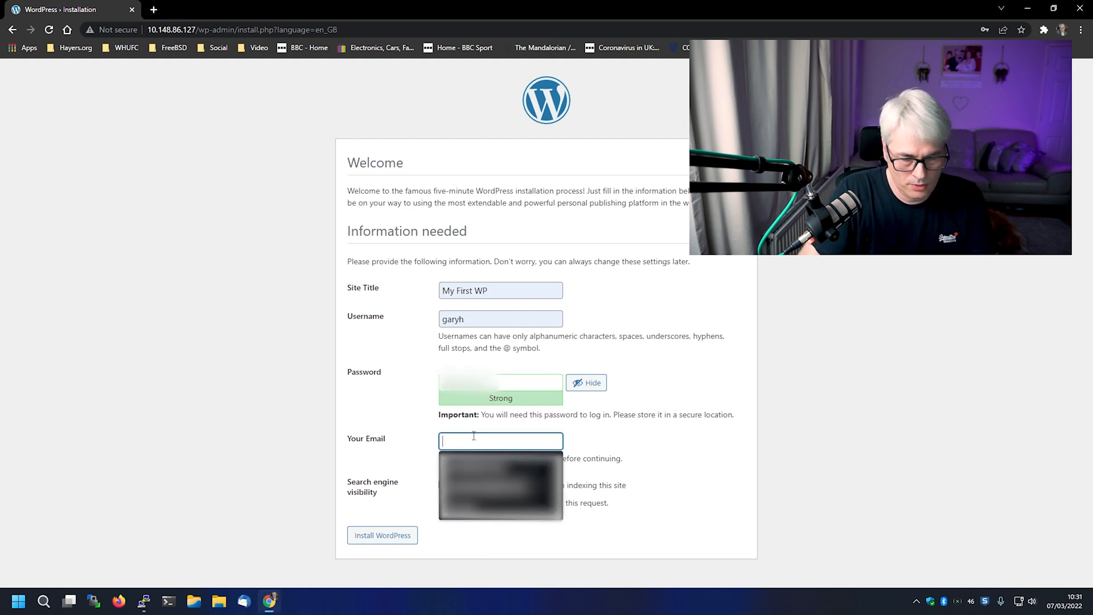
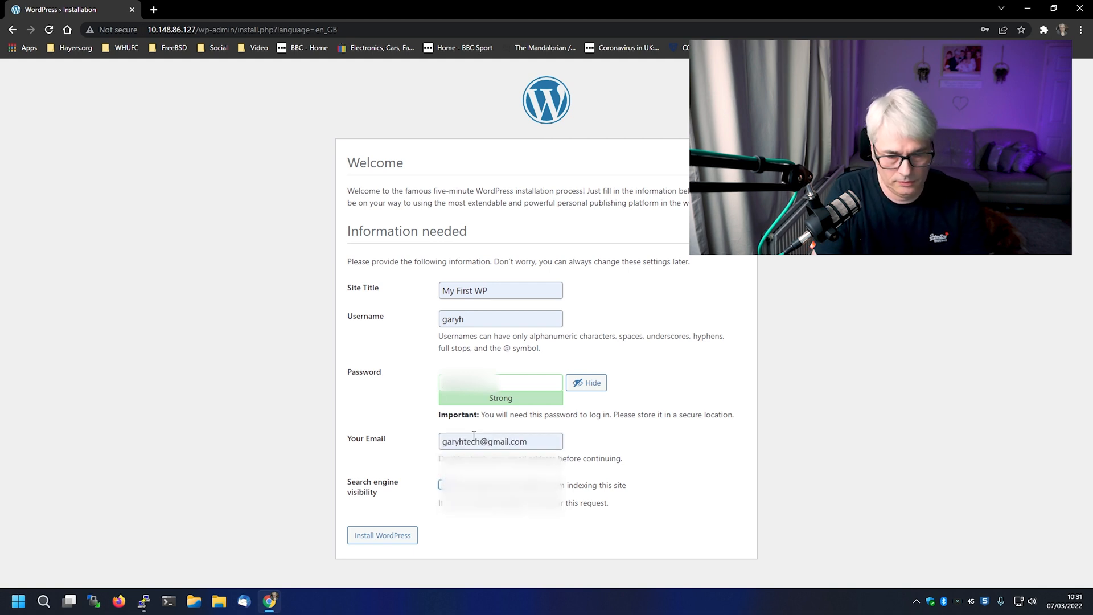
# Install WordPress and confirm resubmission, reaching the already-installed notice
pyautogui.click(381, 534)
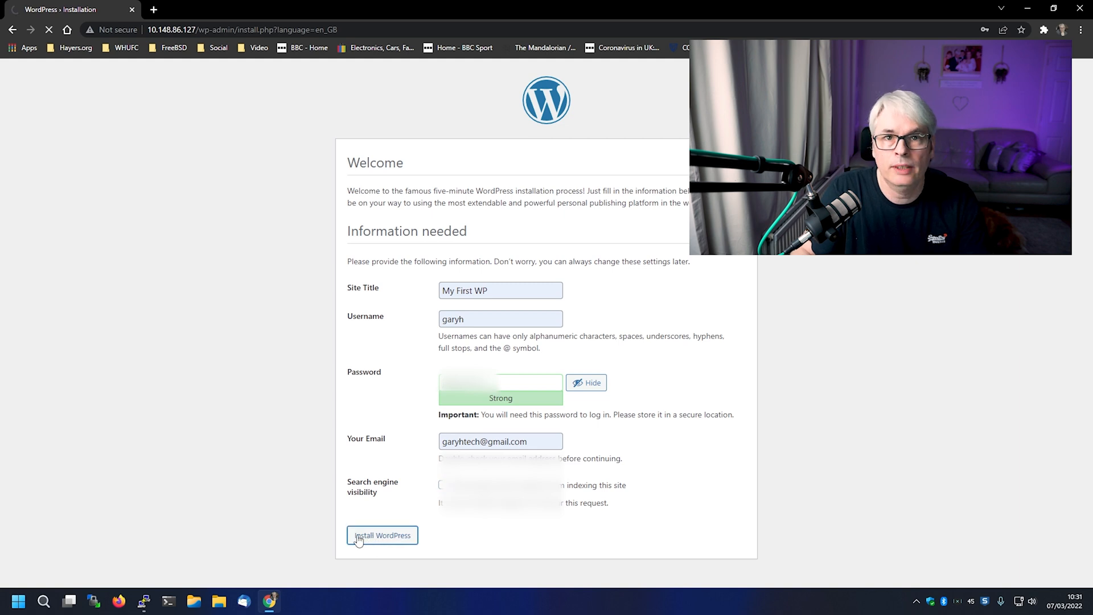
pyautogui.click(382, 534)
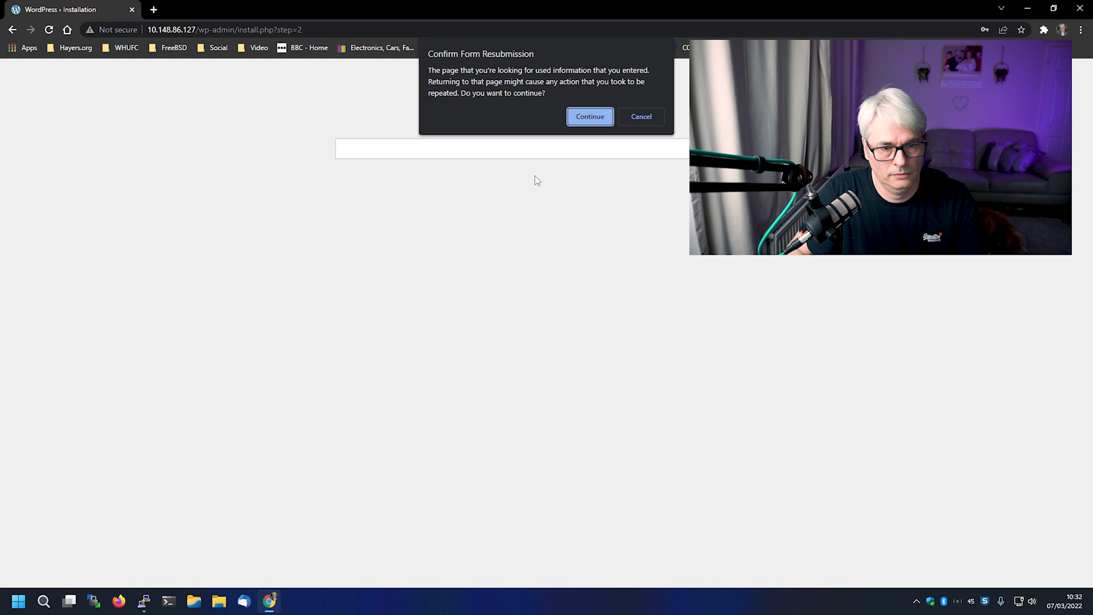
pyautogui.click(589, 116)
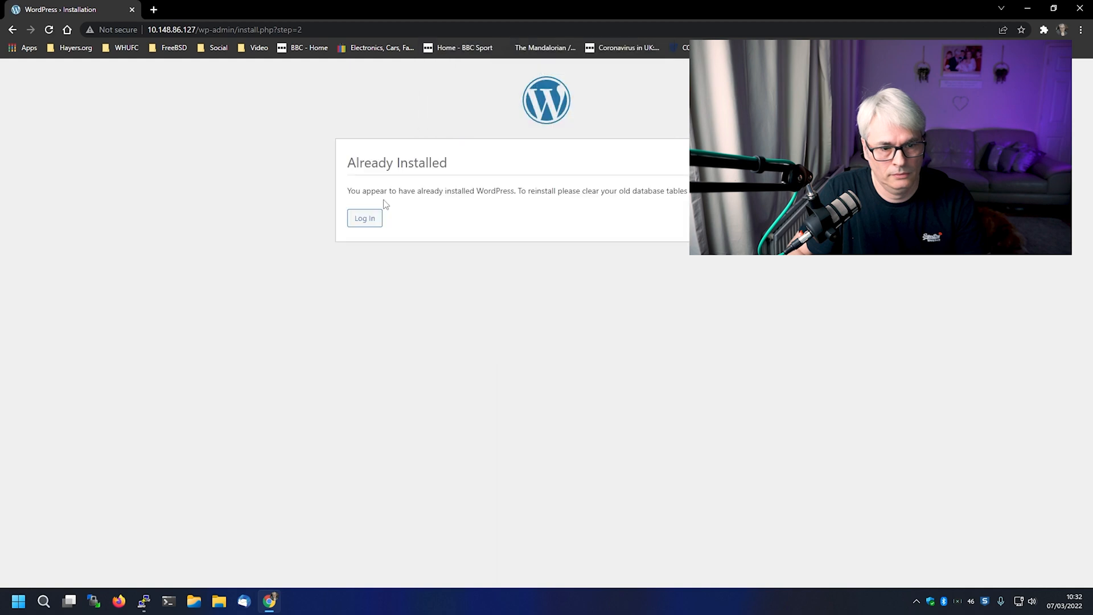
# Log in as gary with the admin password to reach the My First WP dashboard
pyautogui.click(363, 217)
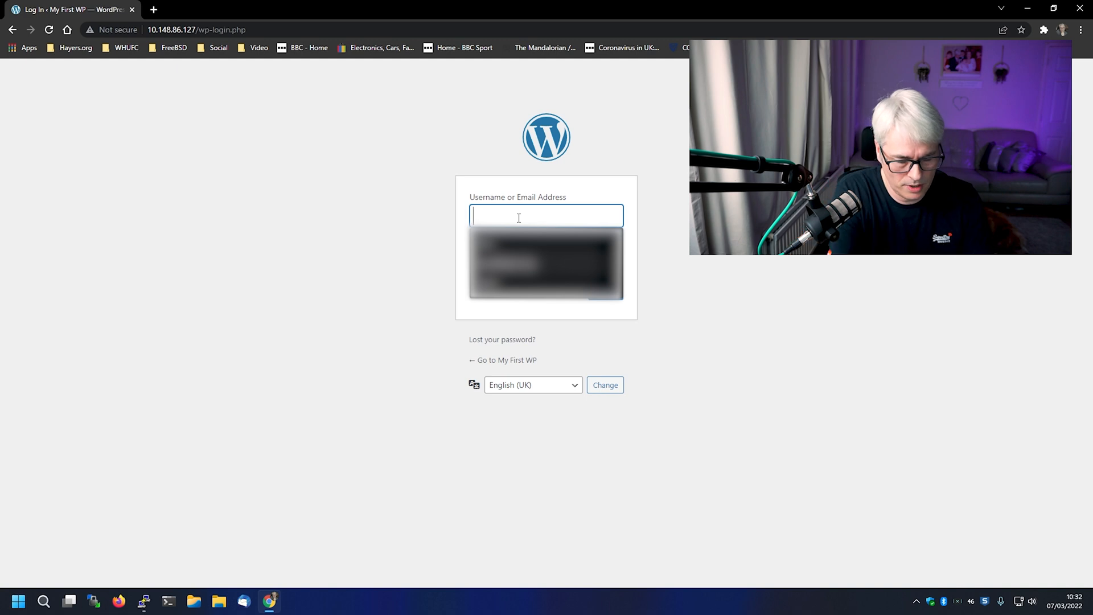
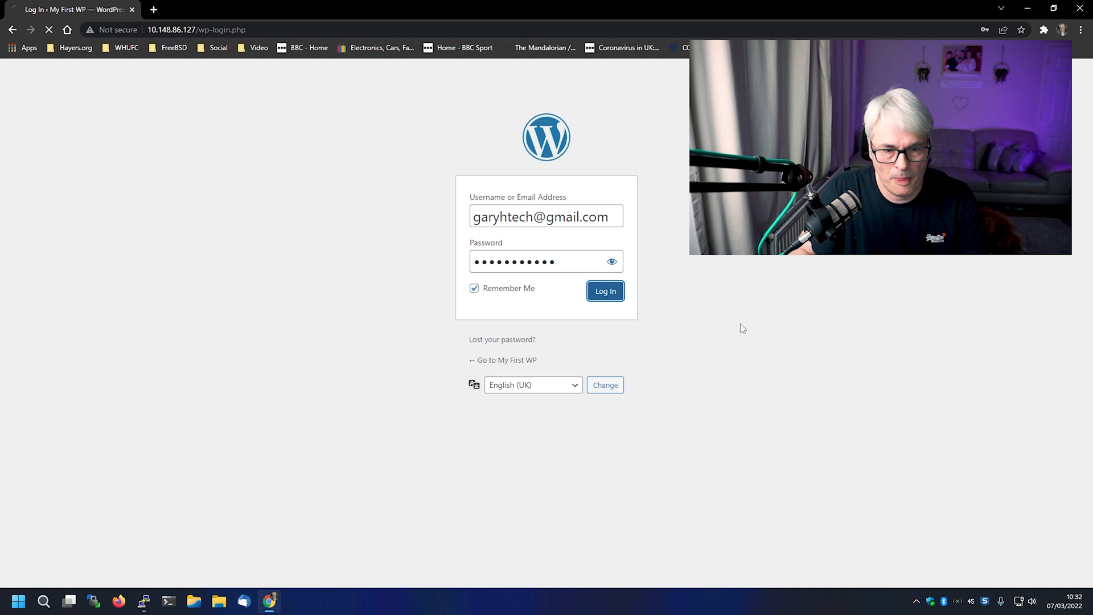
pyautogui.click(603, 291)
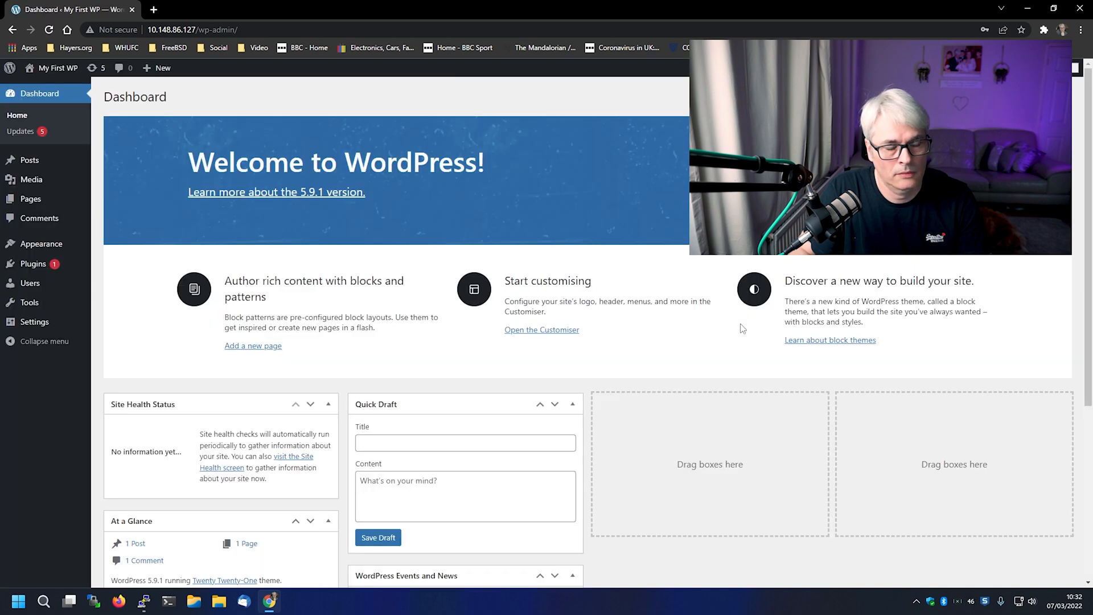
pyautogui.moveTo(89, 168)
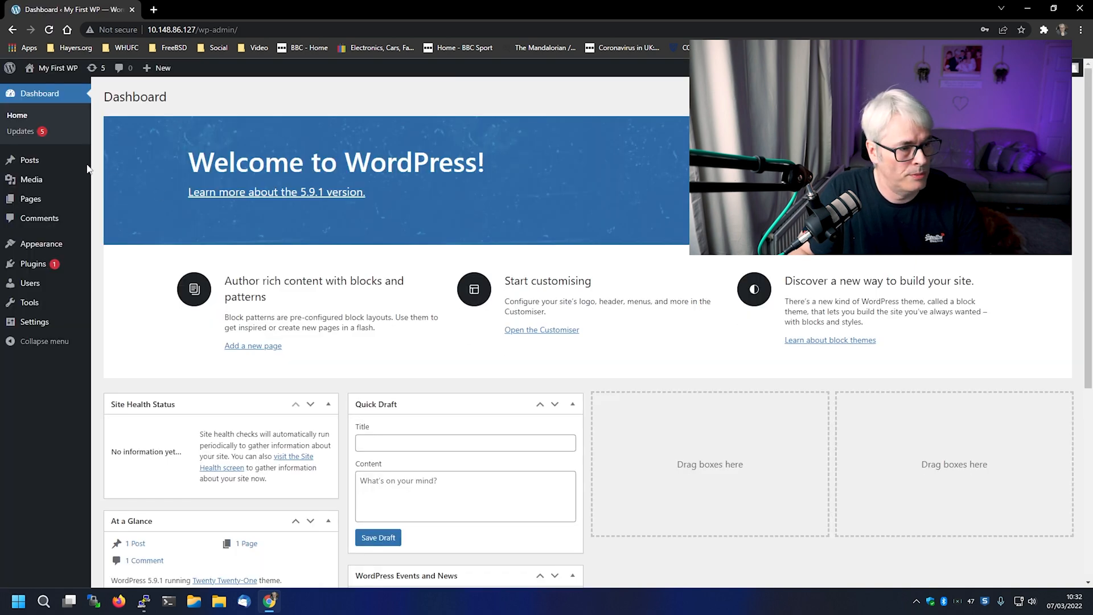
# From Dashboard > Updates, update the Akismet Anti-Spam plugin and return to Updates
pyautogui.click(21, 131)
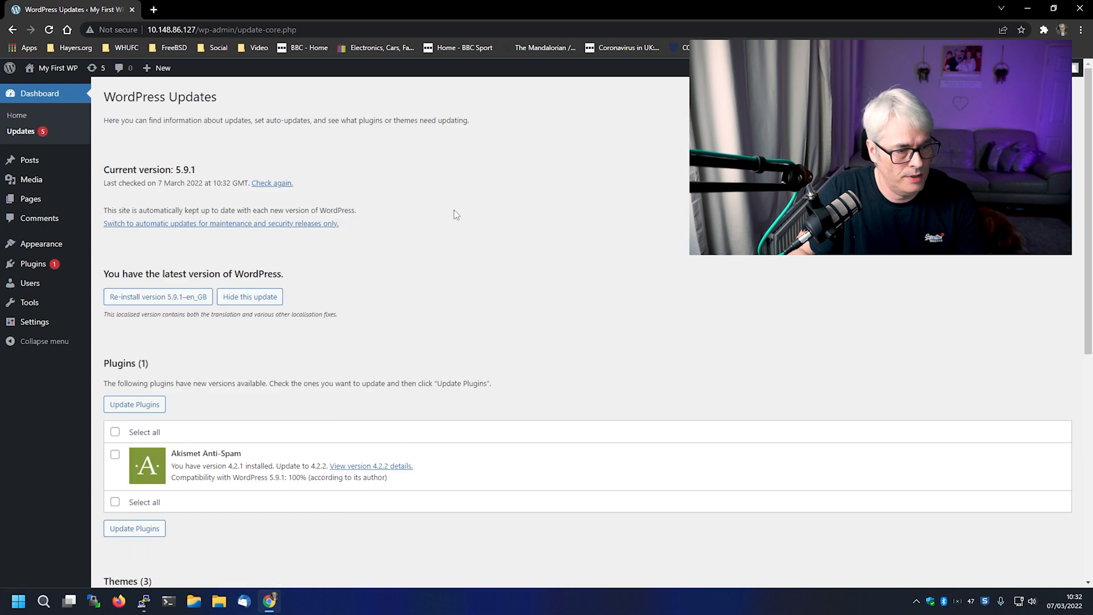
pyautogui.scroll(-3)
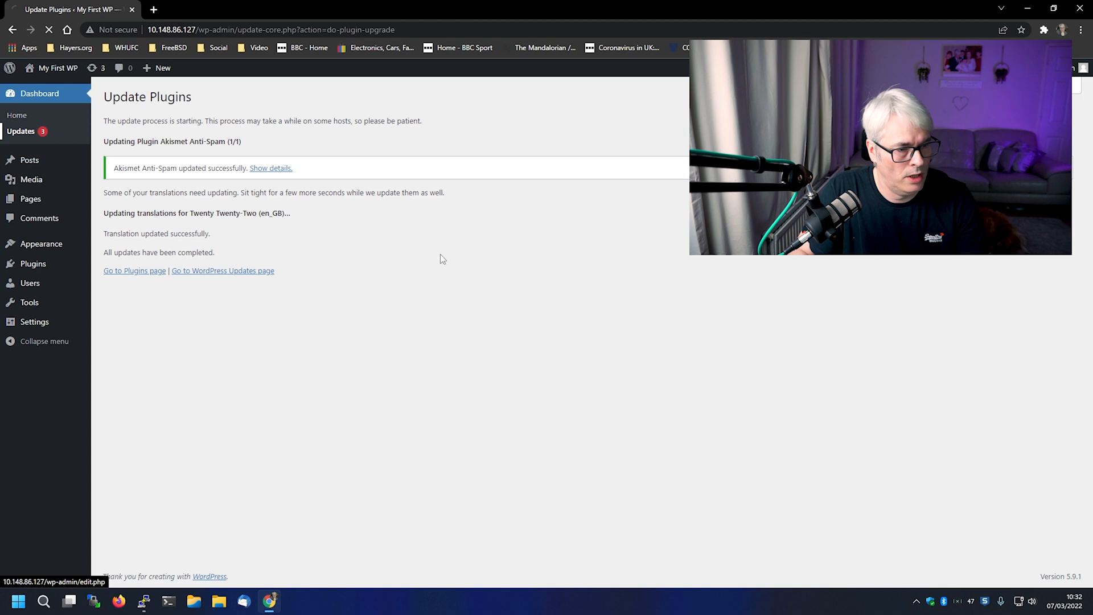
pyautogui.click(223, 271)
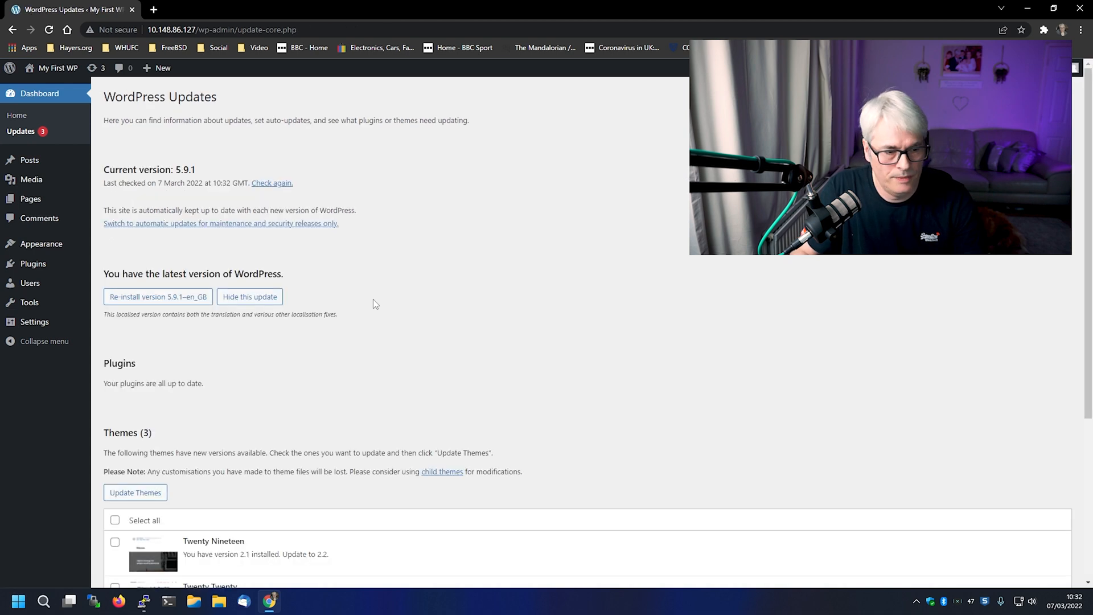
# Select all three default themes, Twenty Nineteen to Twenty Twenty-One, and update them
pyautogui.scroll(-3)
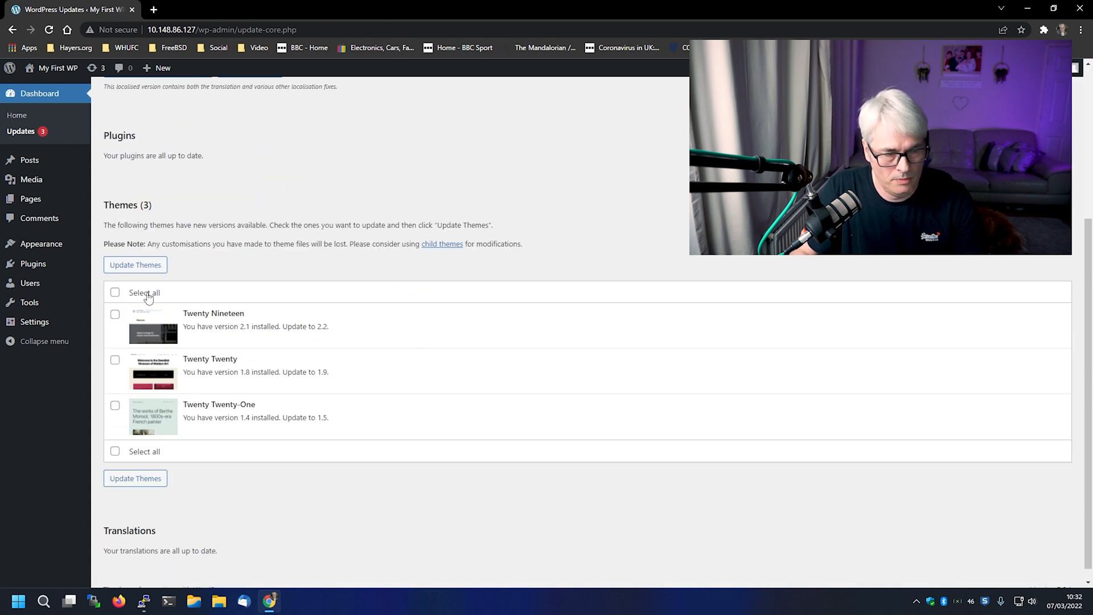
pyautogui.click(115, 292)
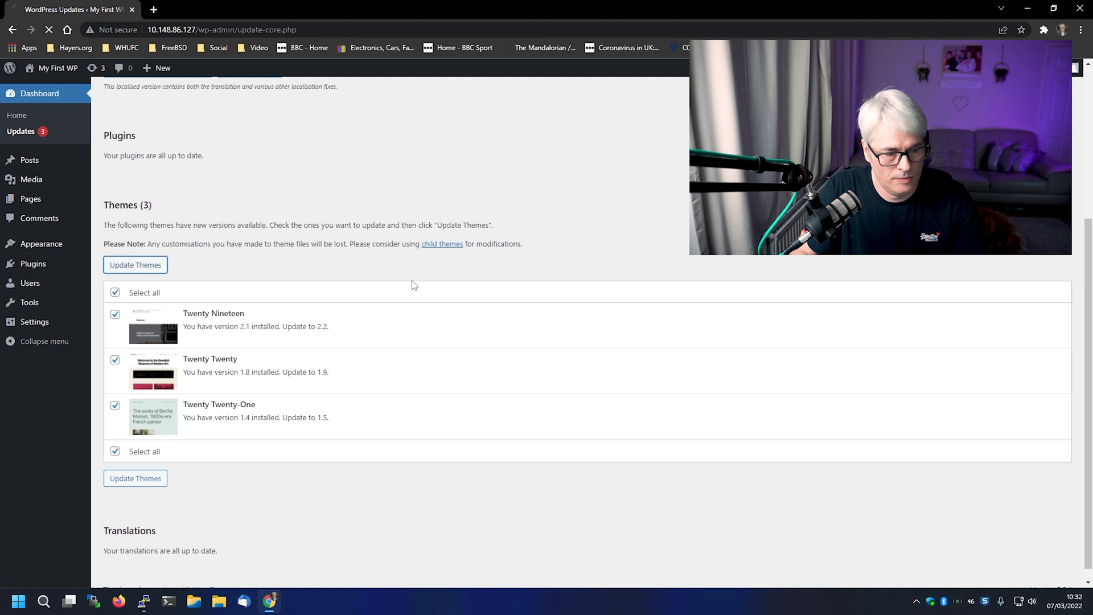
pyautogui.click(136, 264)
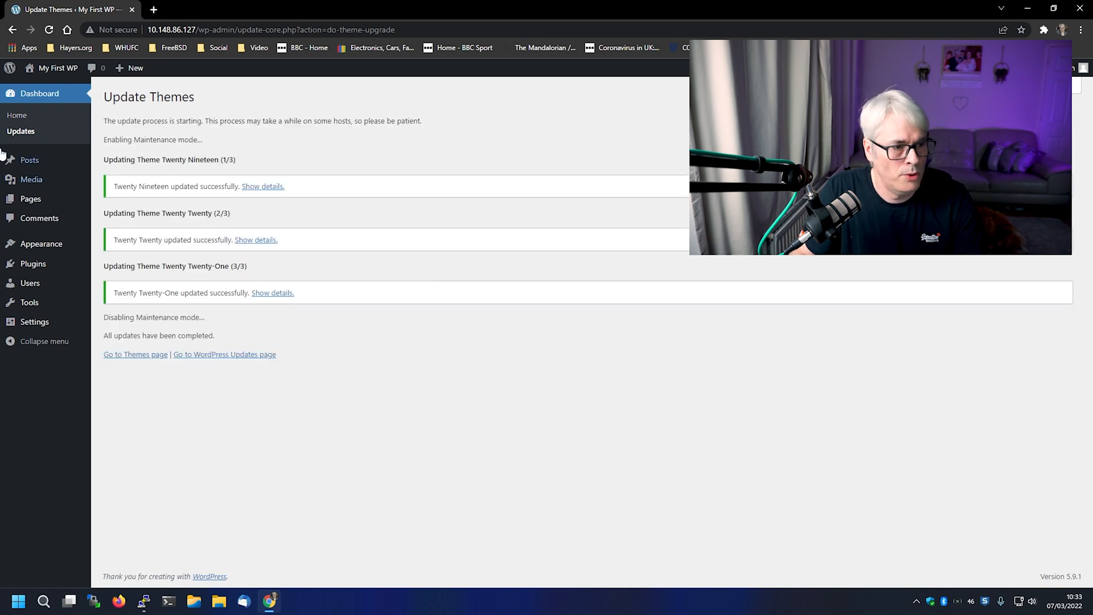
# Under Appearance > Themes, activate the Twenty Twenty-Two theme
pyautogui.click(57, 68)
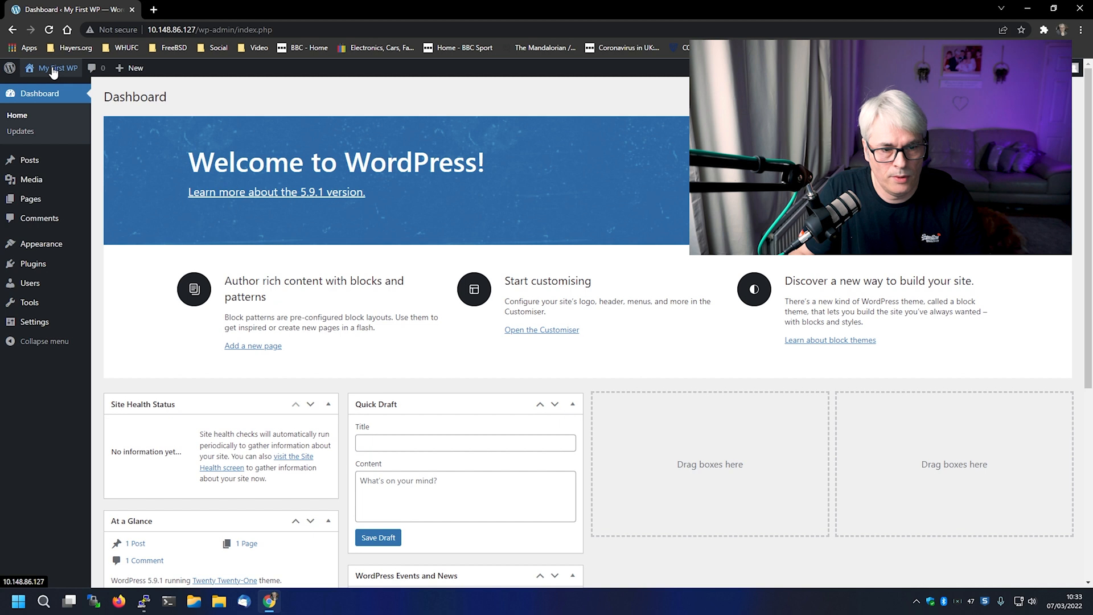
pyautogui.click(58, 68)
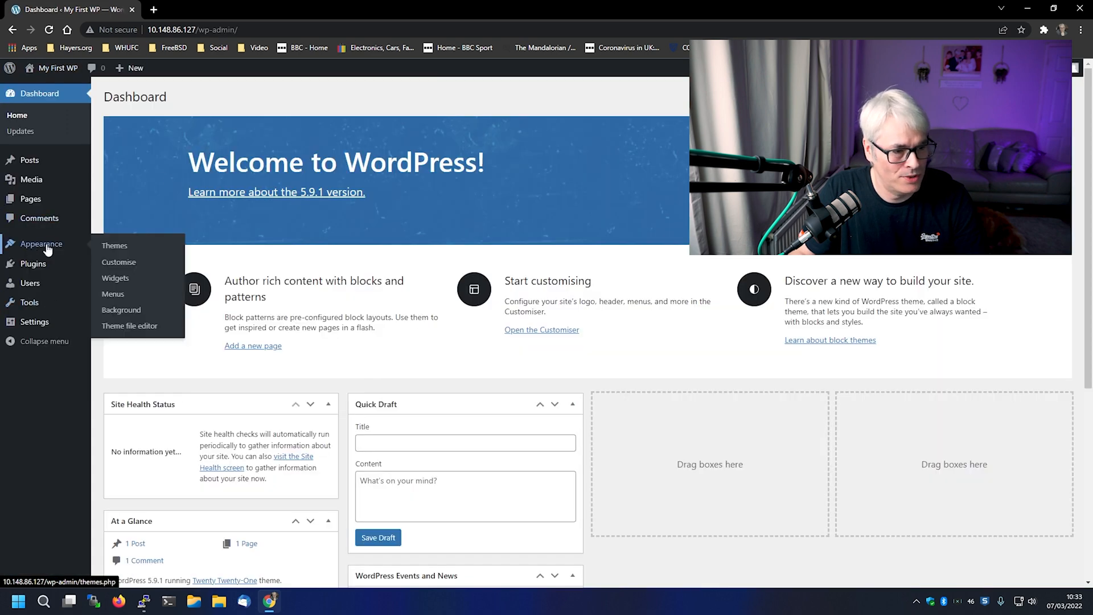
pyautogui.click(115, 246)
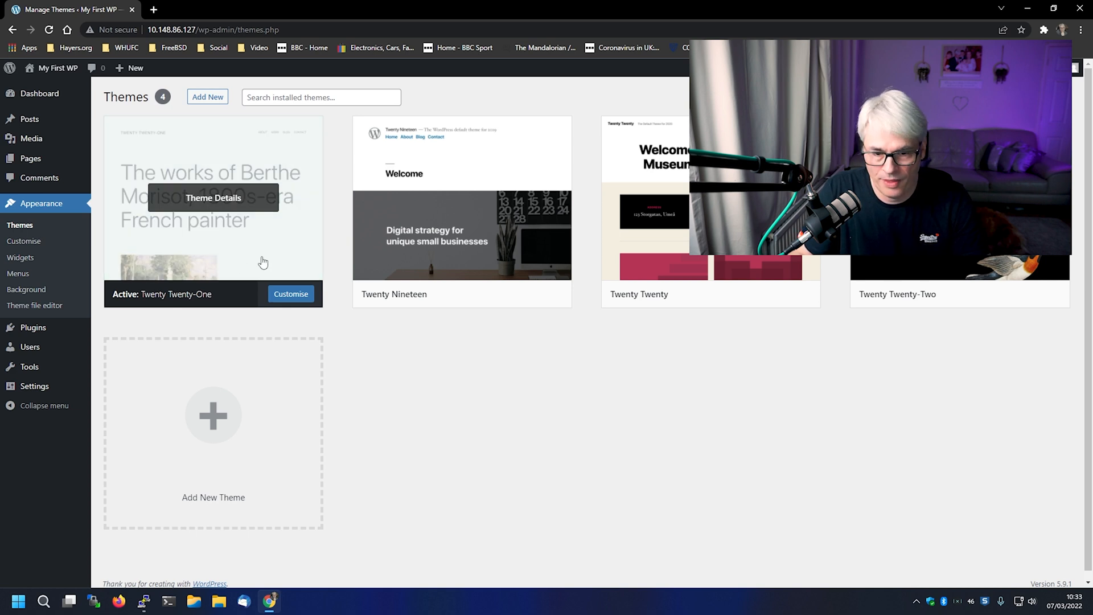
pyautogui.moveTo(1040, 293)
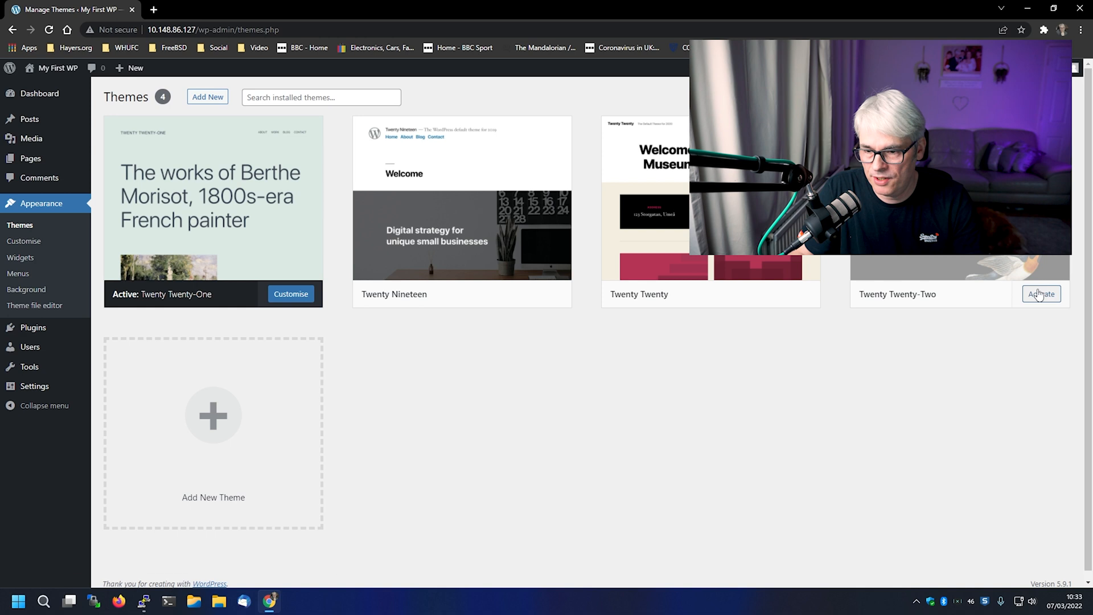
pyautogui.click(1041, 293)
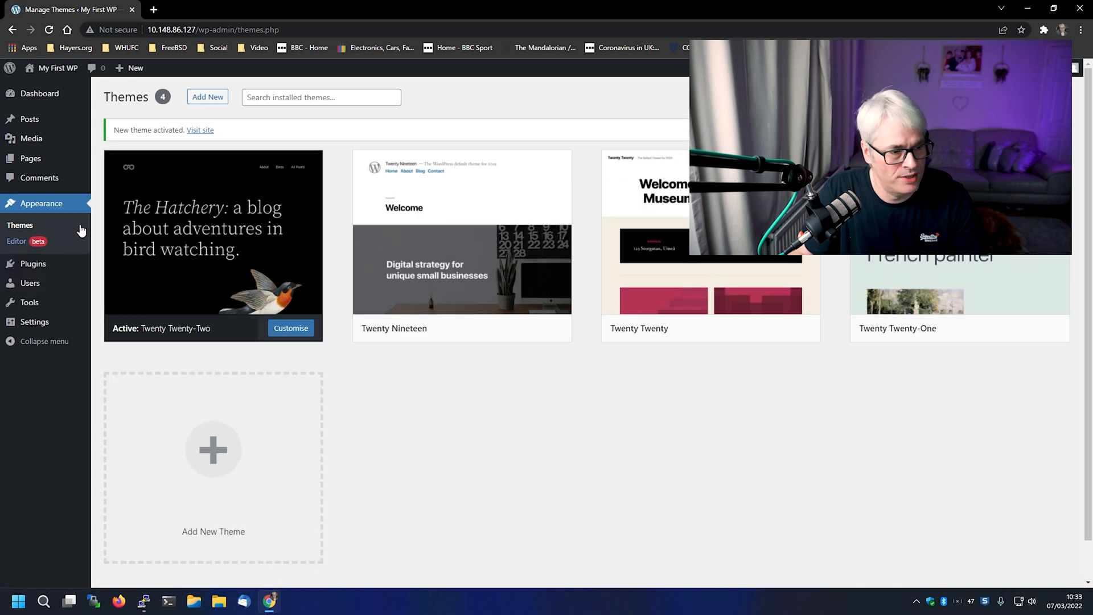
# Visit the live site to see the Hello world! post in the new design
pyautogui.click(58, 68)
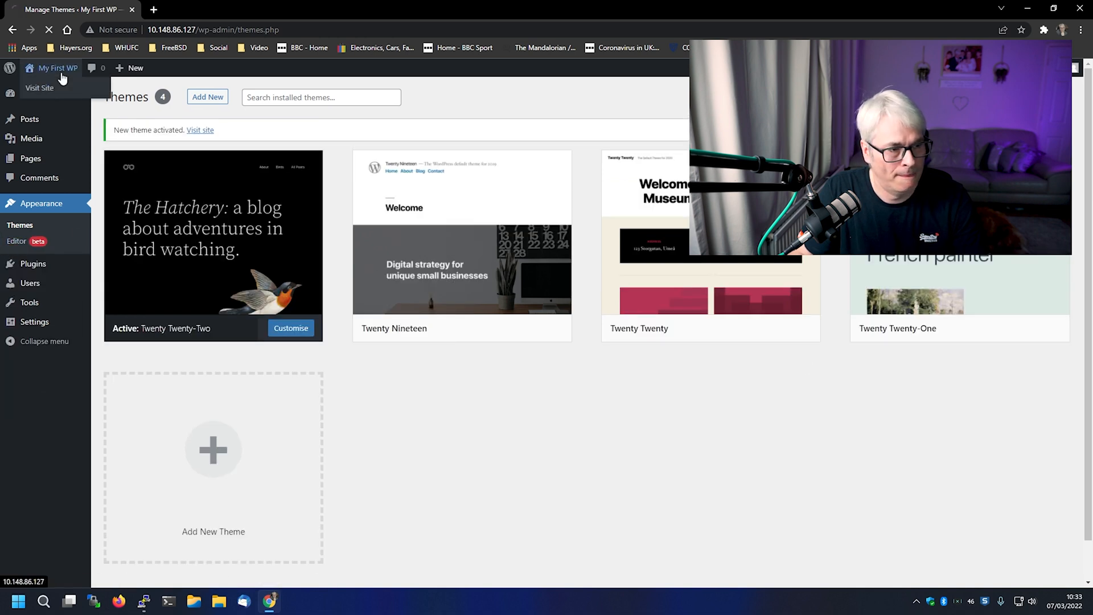
pyautogui.click(40, 88)
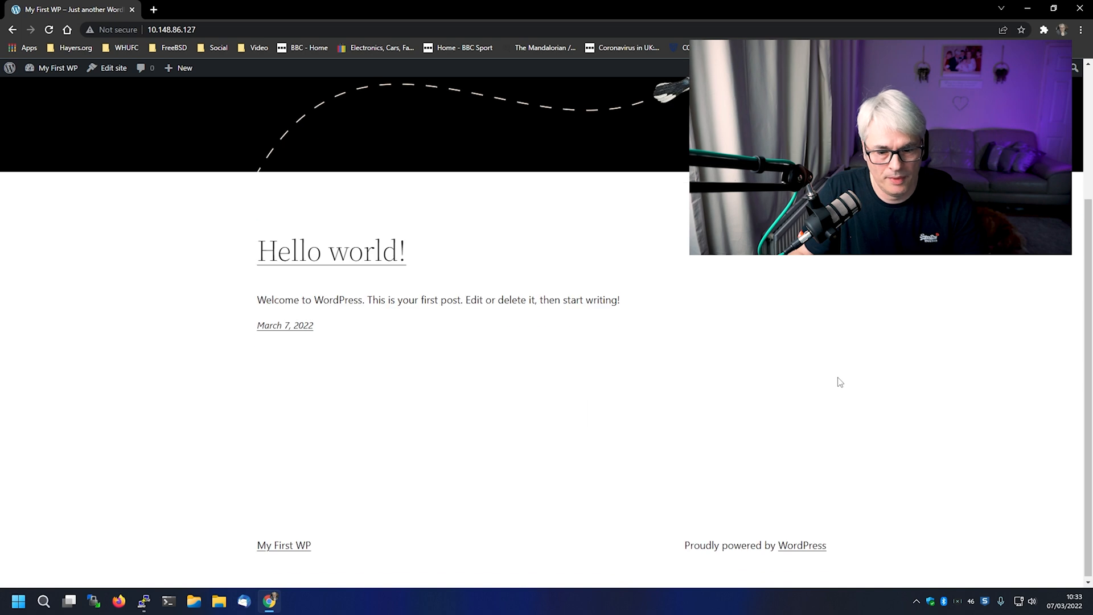